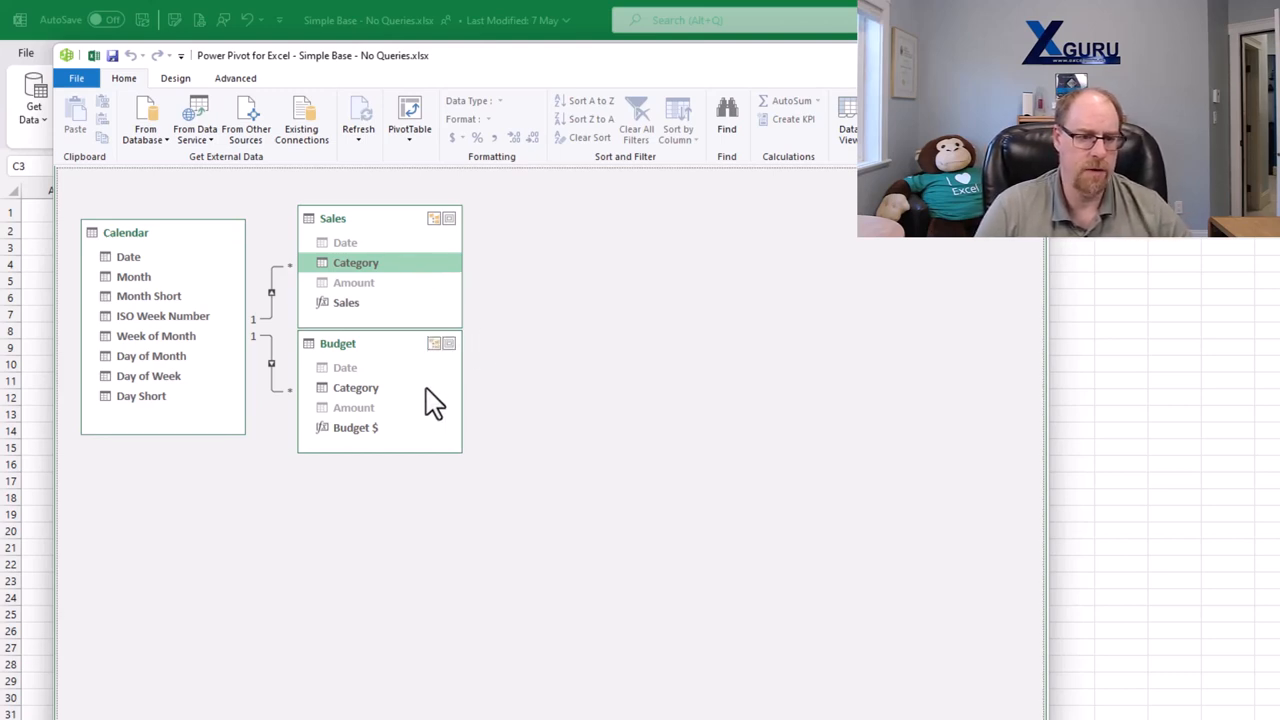
mouse_move(380, 400)
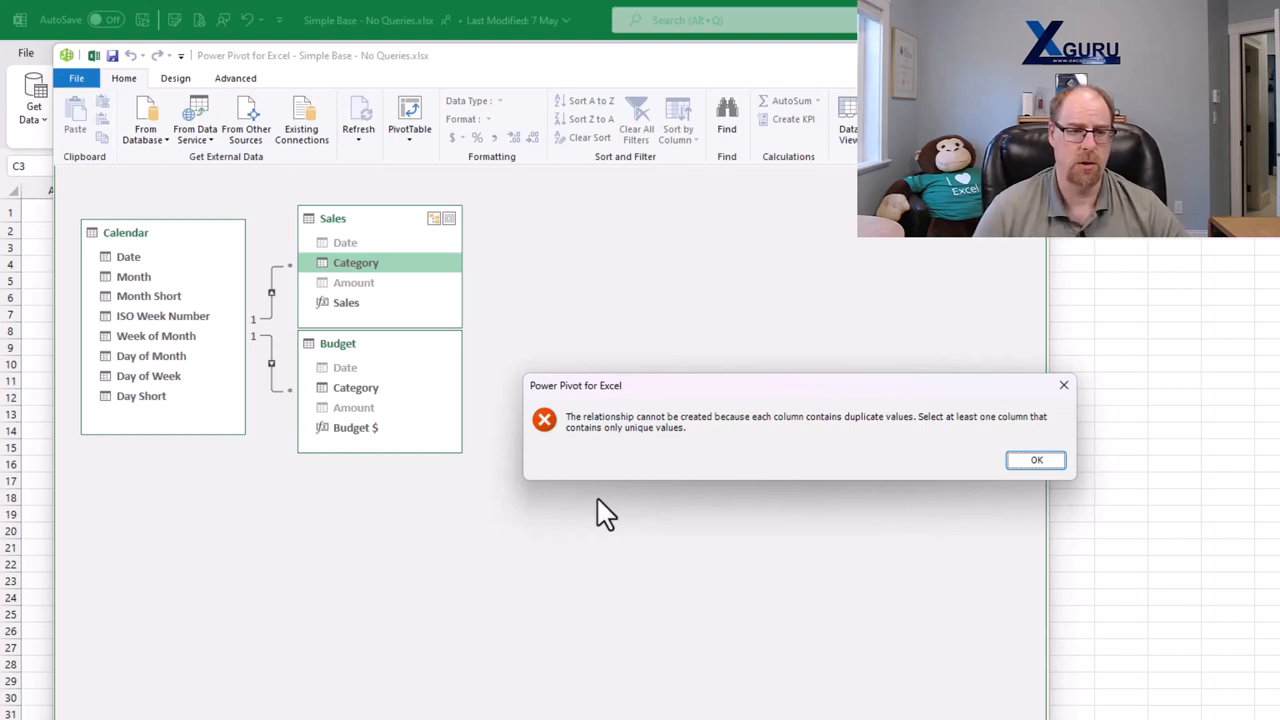
- Dismiss the duplicate-values error after the failed Sales–Budget Category relationship
click(1036, 459)
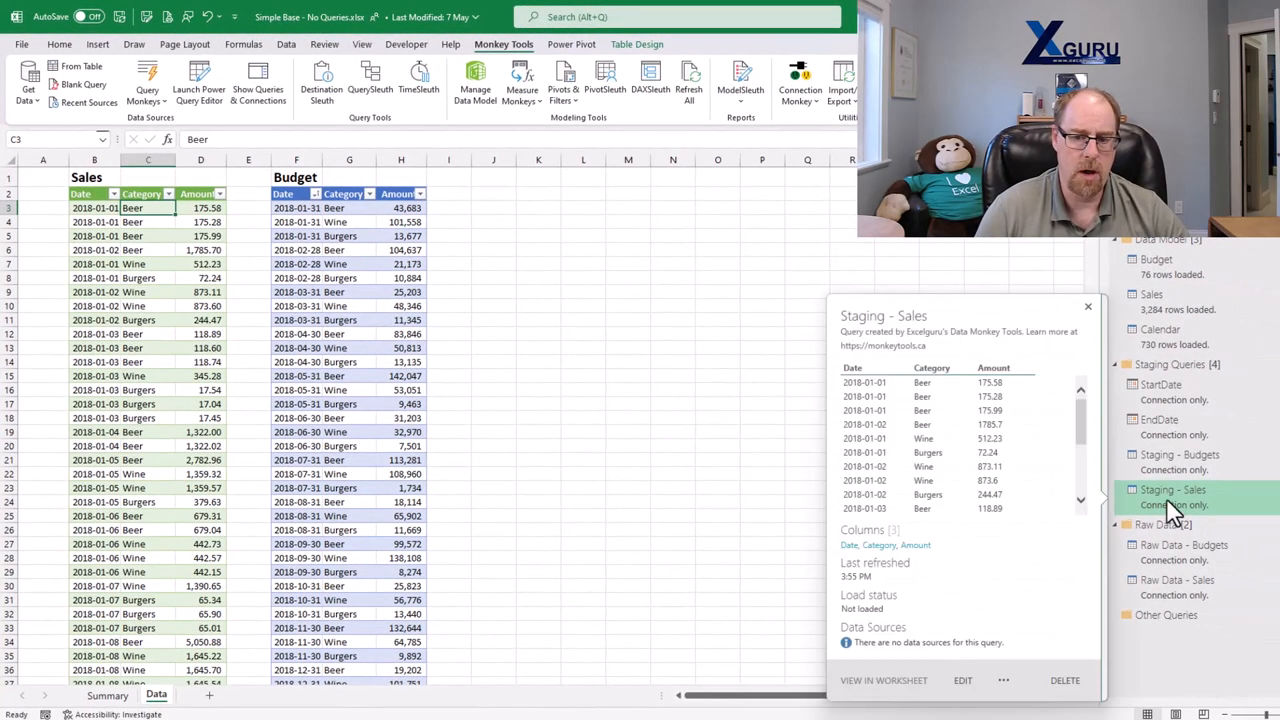
- Create a new query referencing Staging - Sales
click(962, 680)
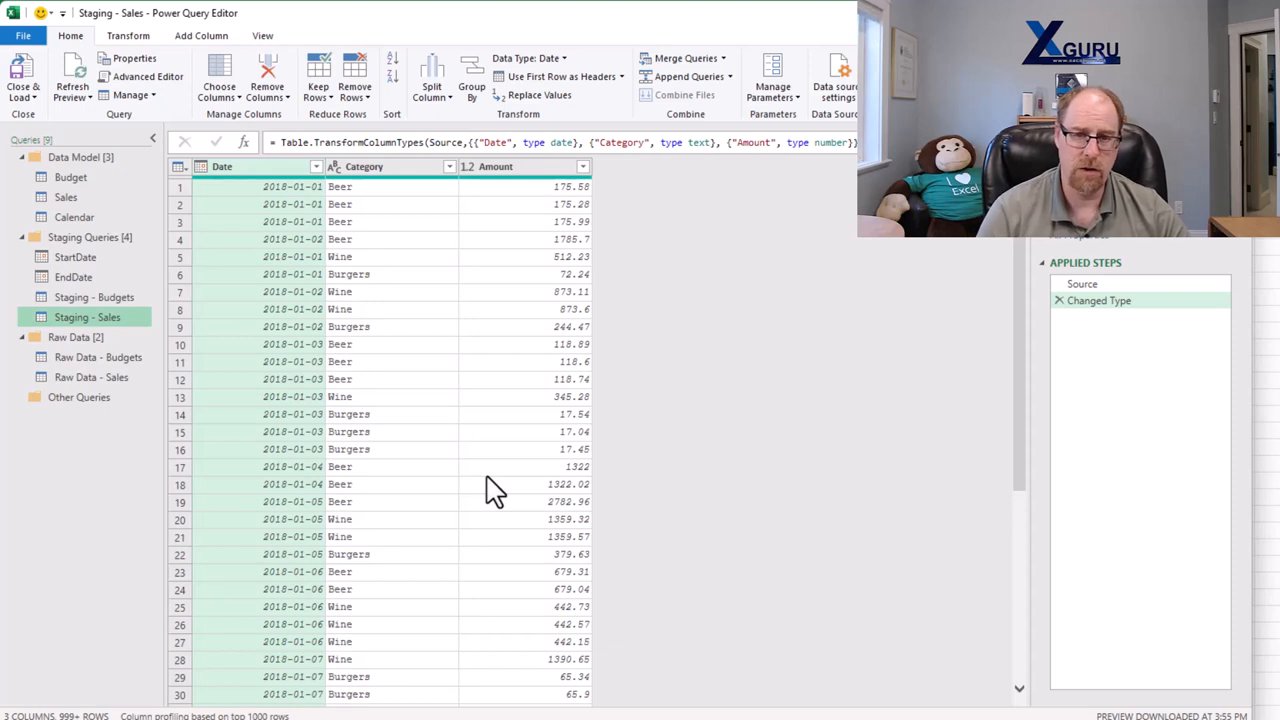
mouse_move(457, 470)
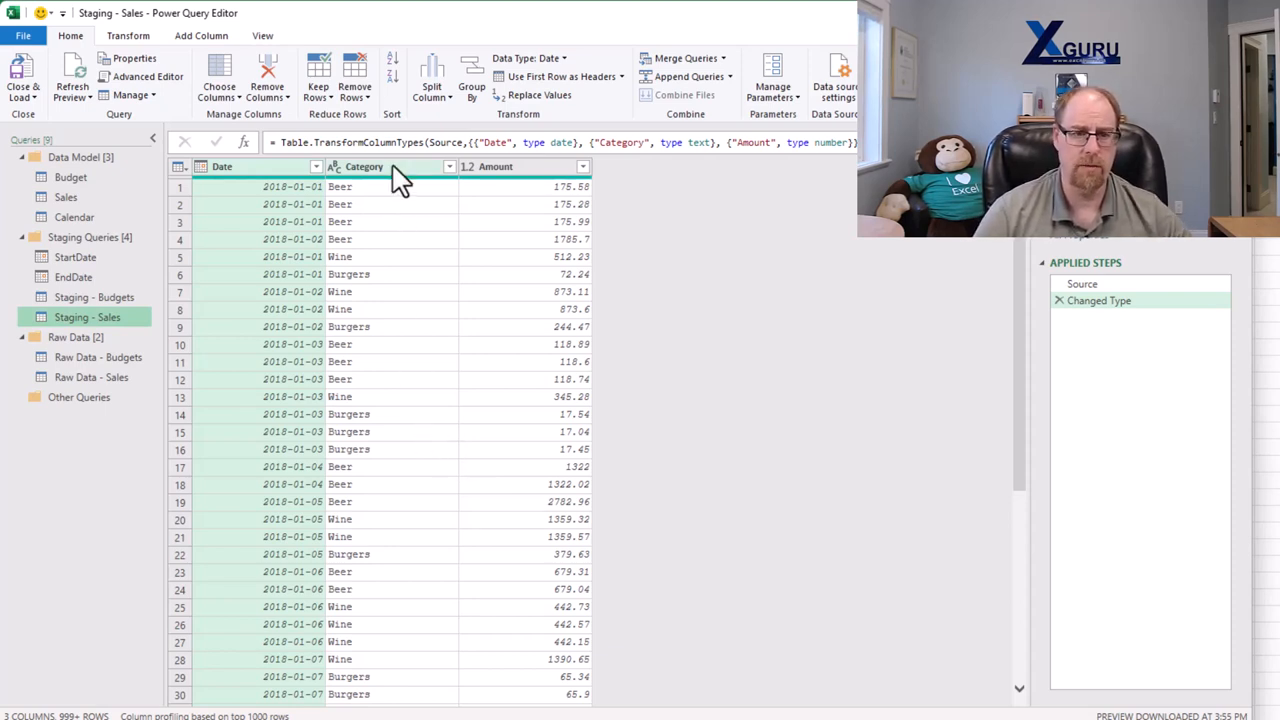
mouse_move(107, 335)
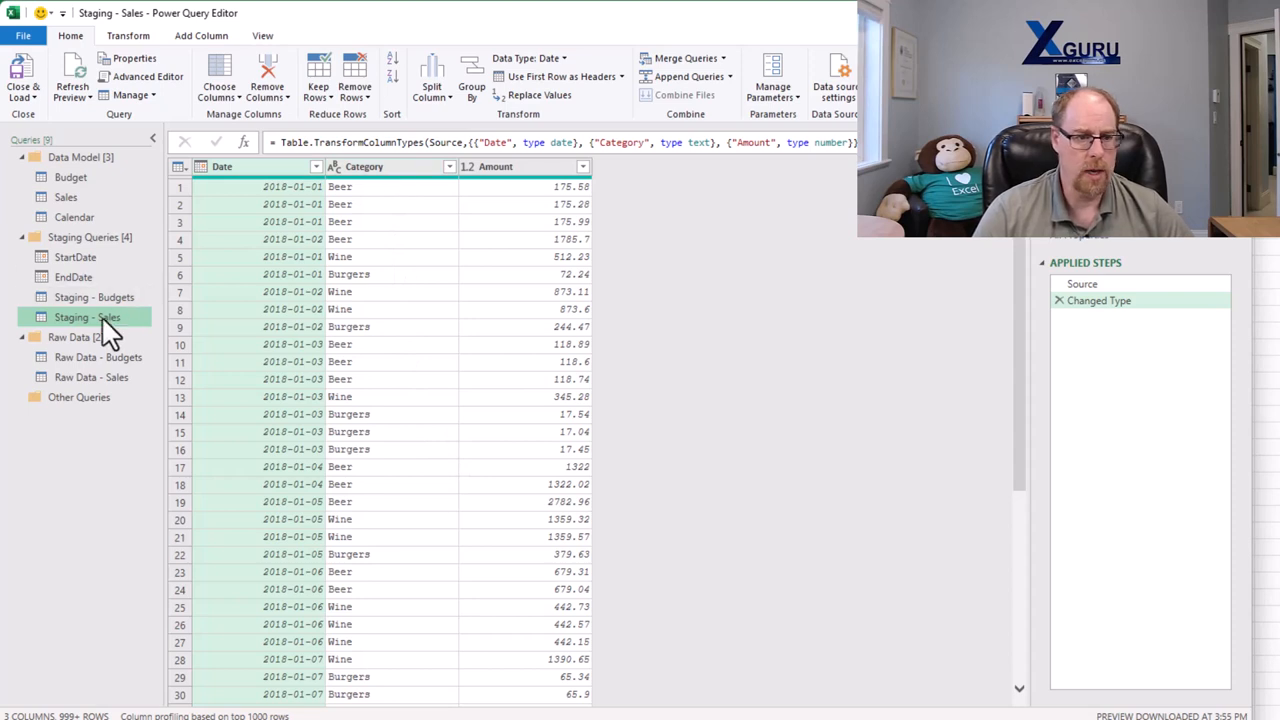
right_click(87, 317)
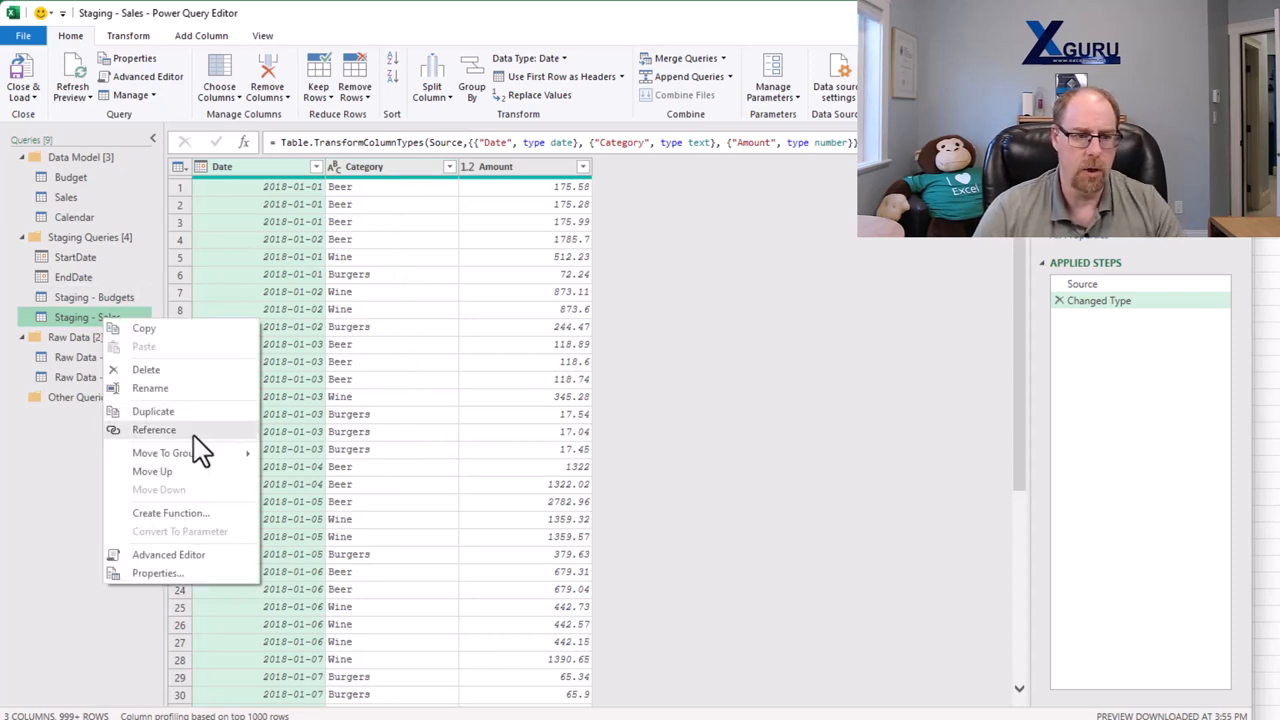
click(154, 430)
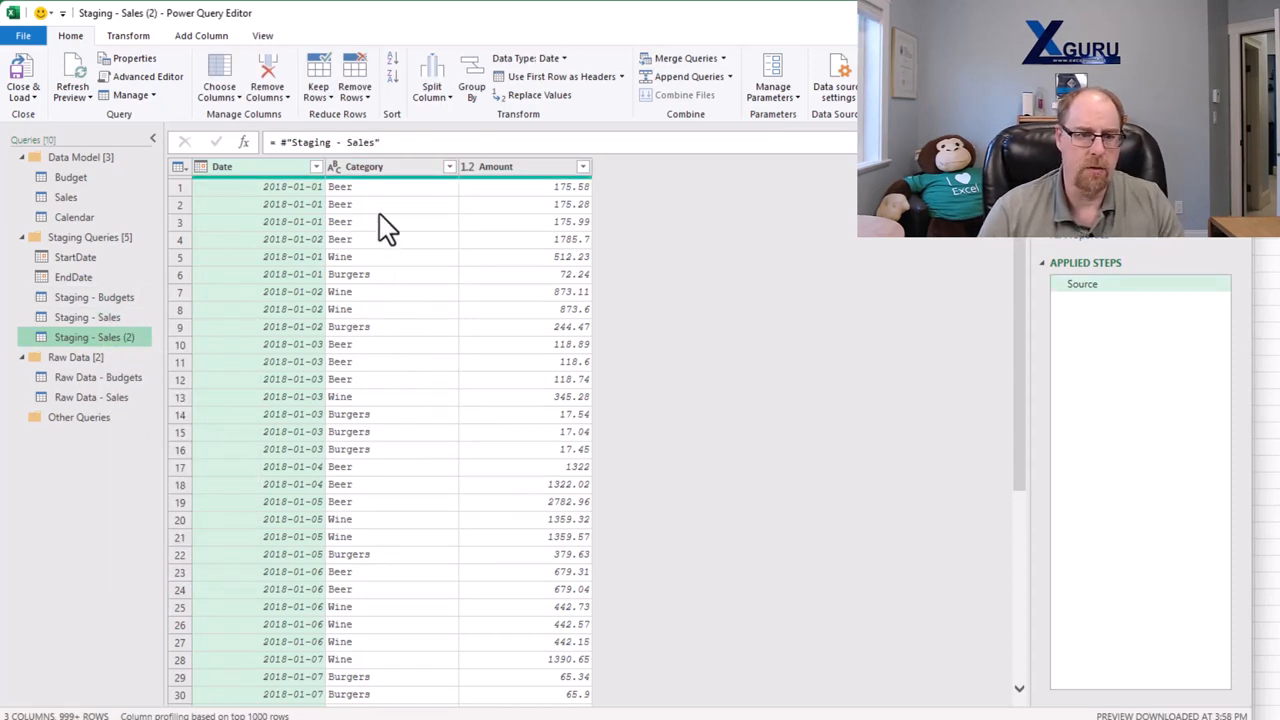
- Keep only the Category column, remove duplicates, and rename the query Staging - SalesCategories
right_click(365, 166)
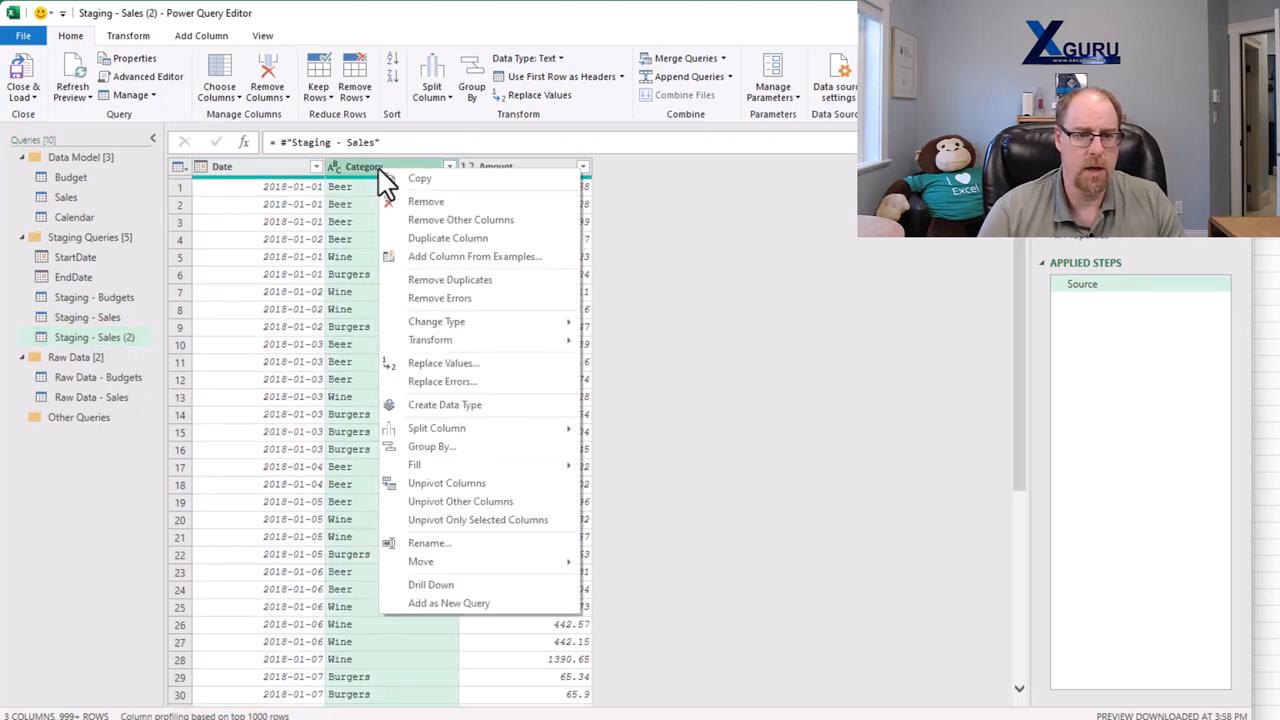
click(460, 219)
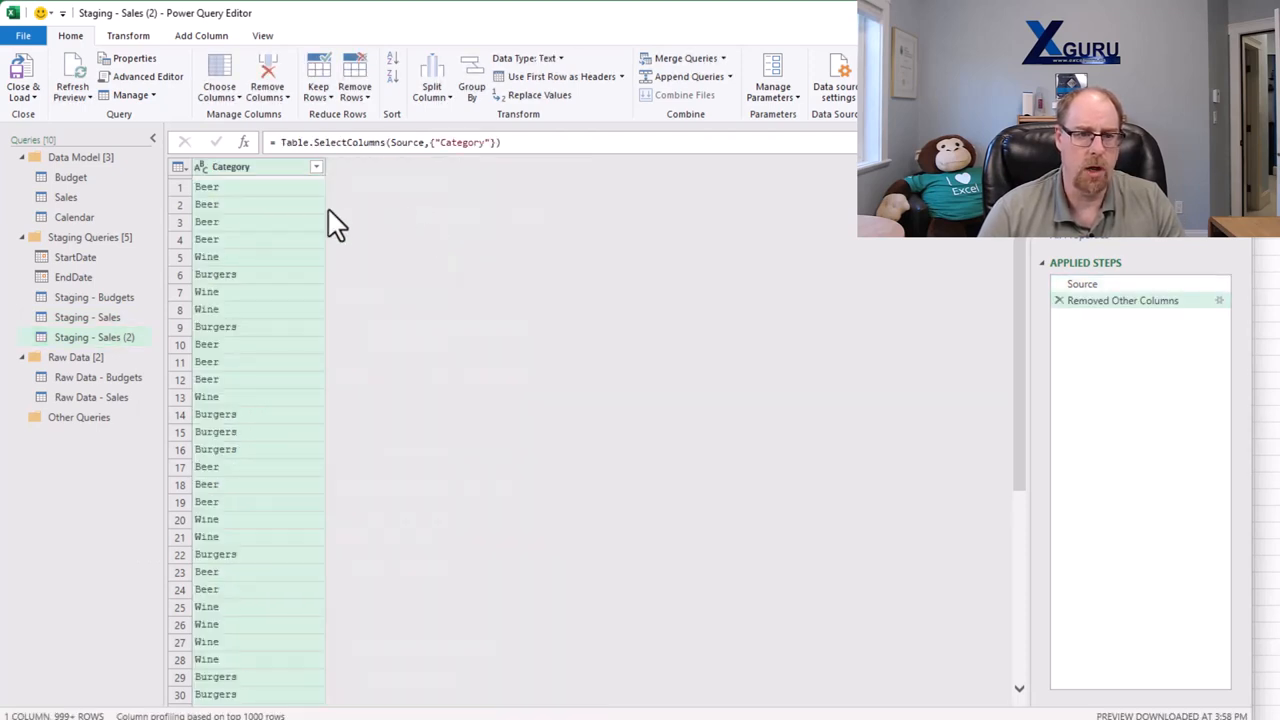
right_click(231, 166)
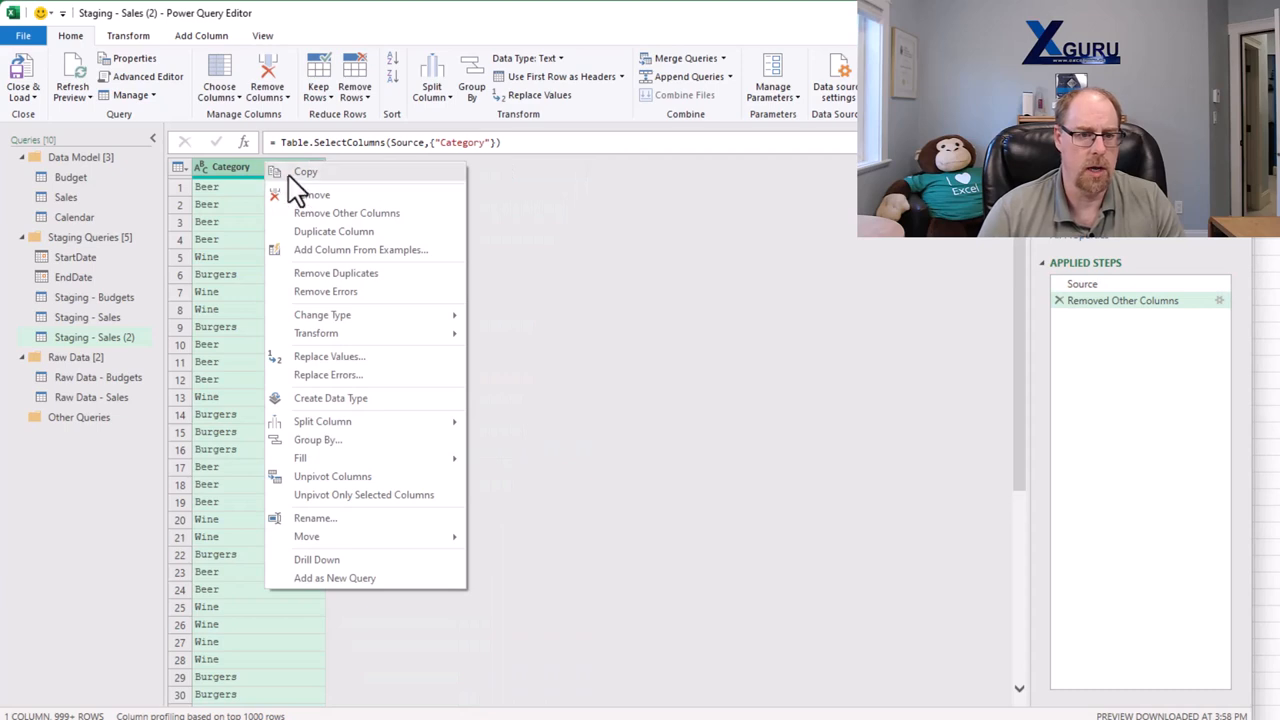
click(336, 272)
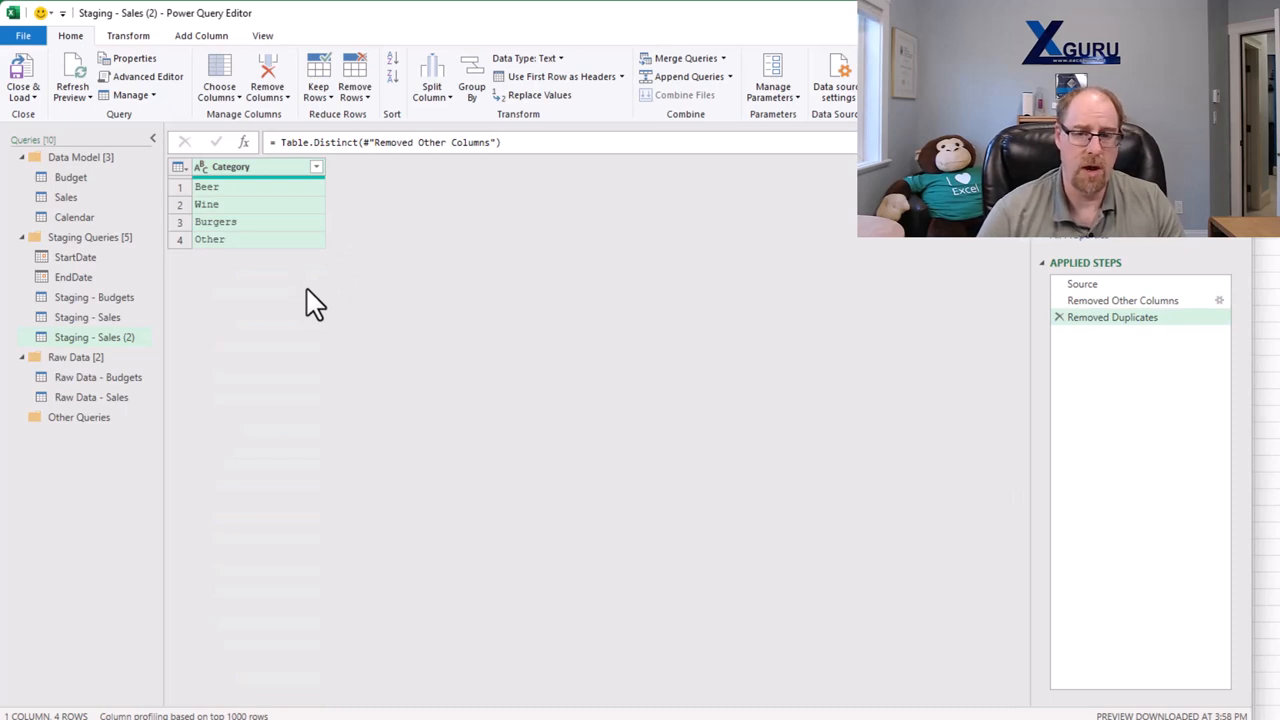
mouse_move(105, 345)
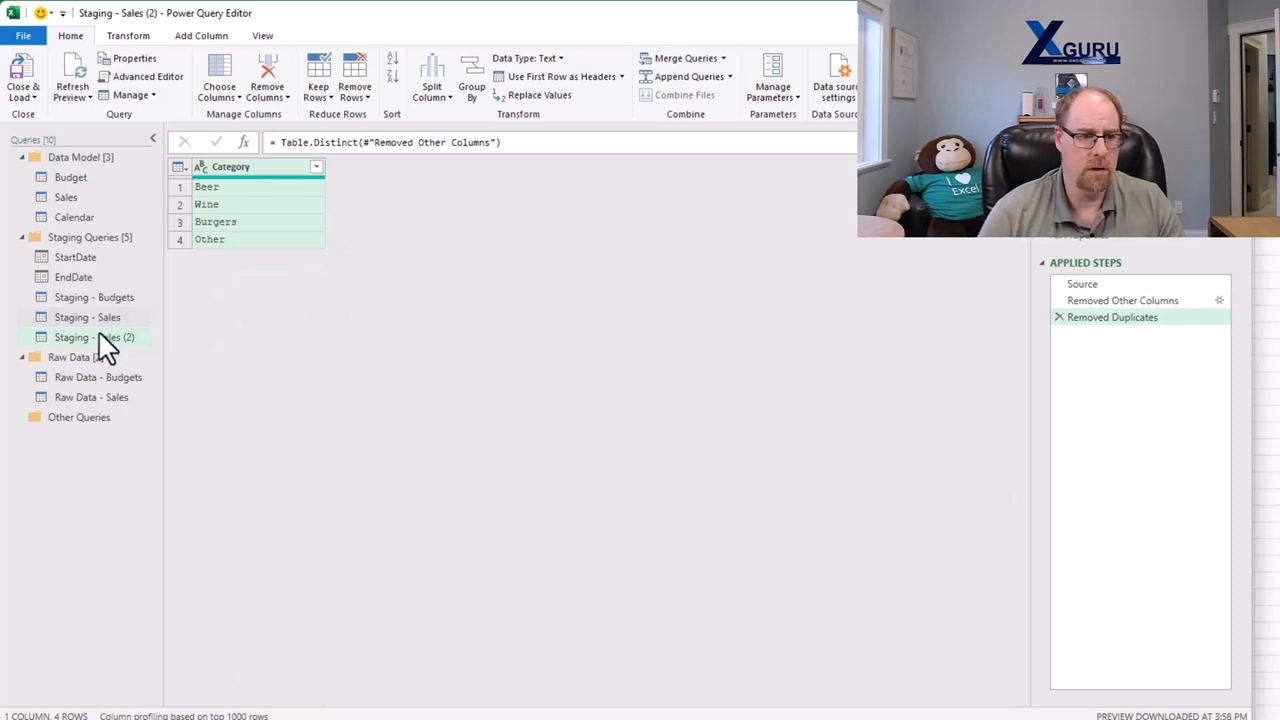
double_click(95, 337)
text(Categories)
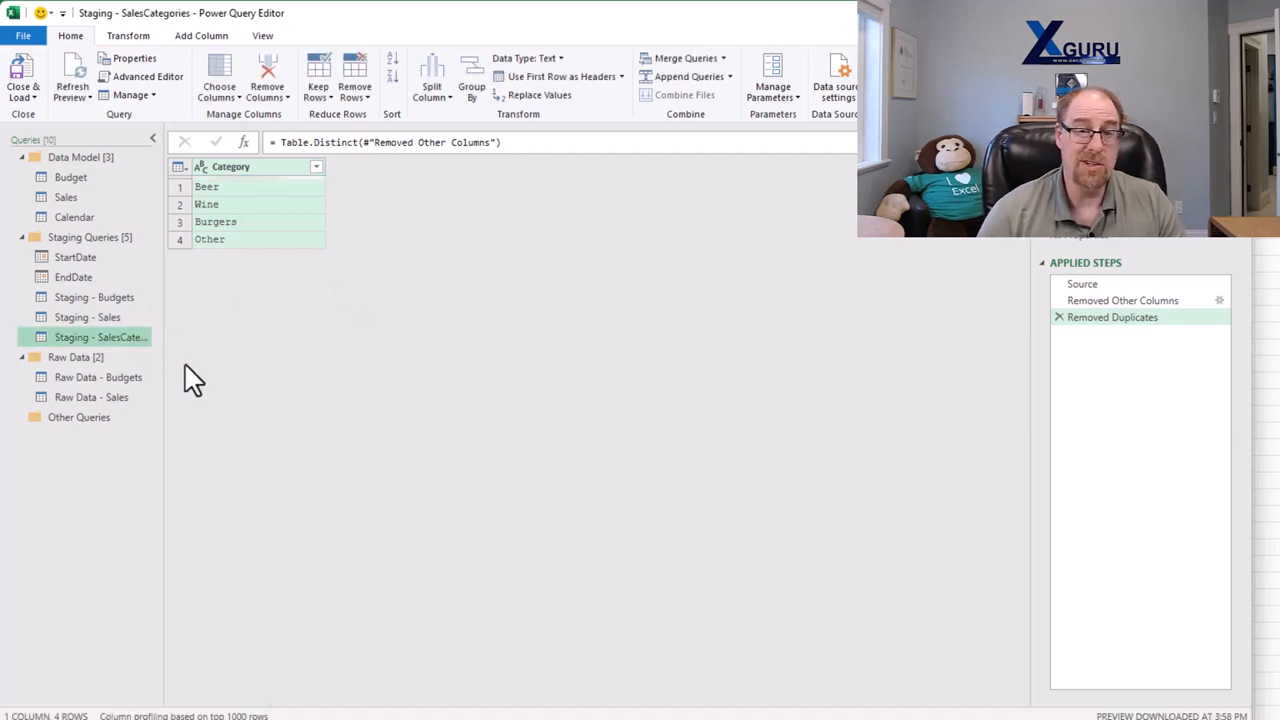
- Reference Staging - Budgets, keep only the Category column and remove duplicate categories
click(94, 297)
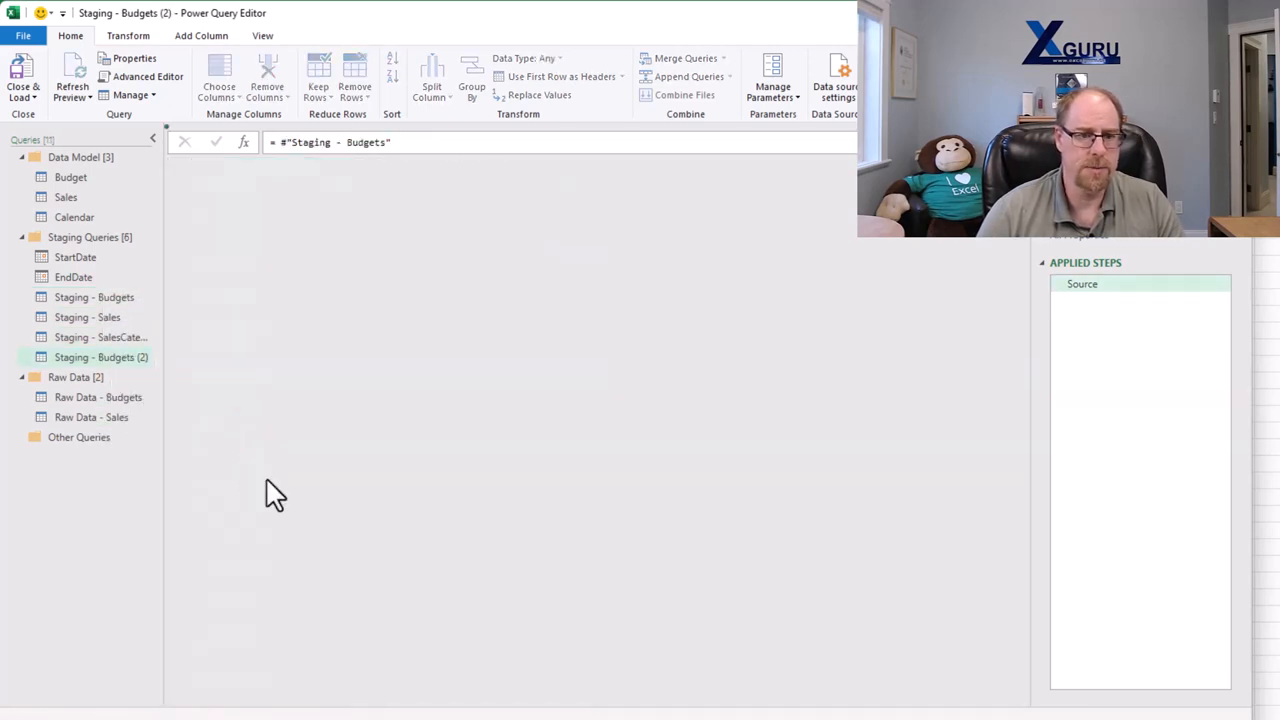
right_click(360, 166)
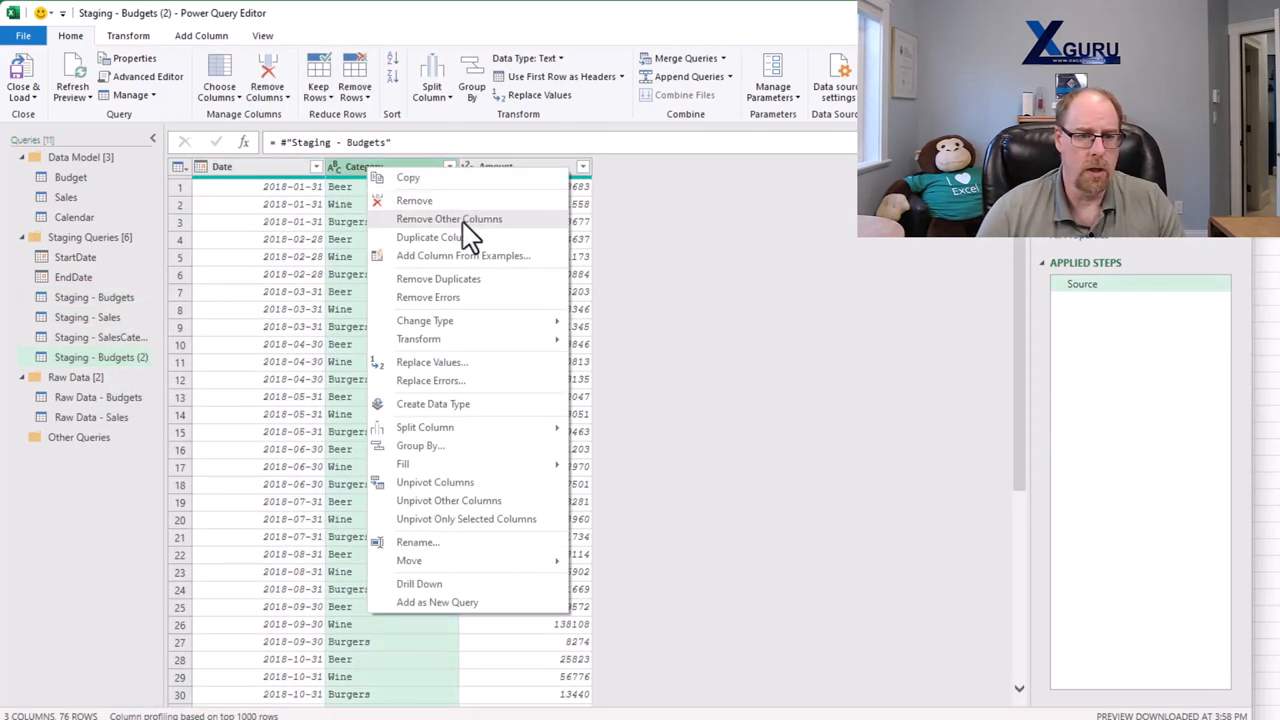
click(449, 219)
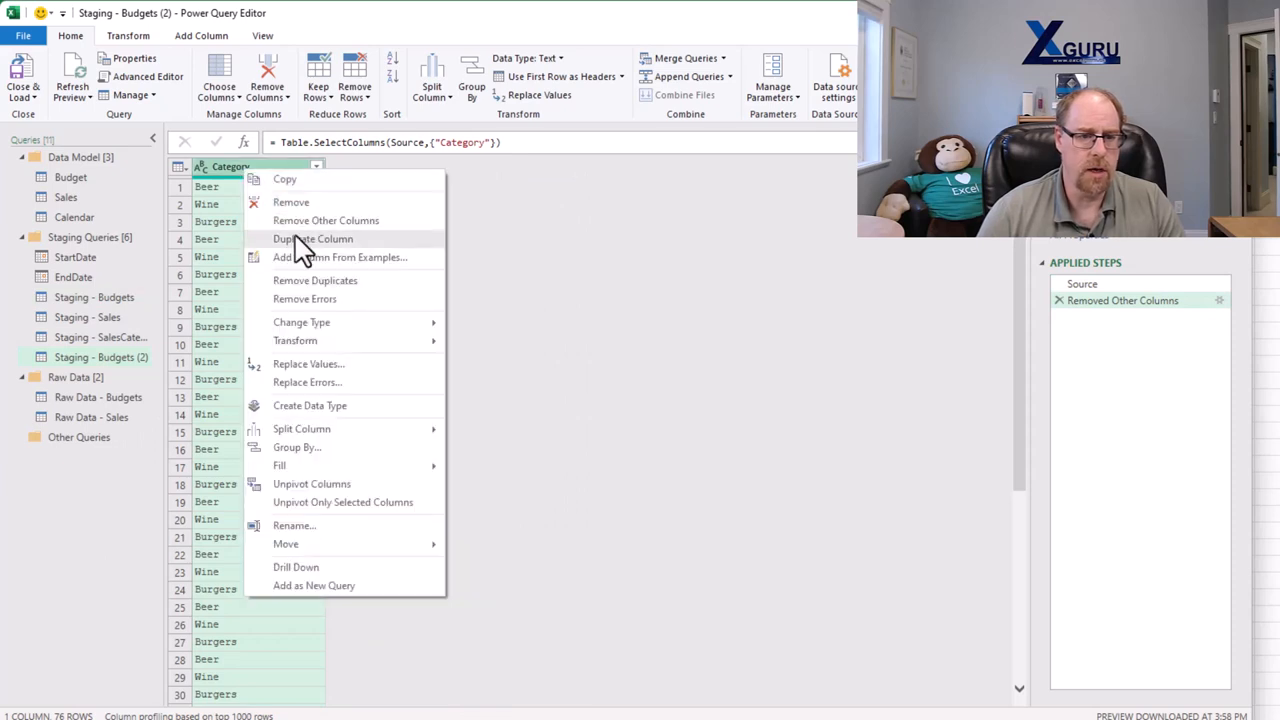
click(315, 280)
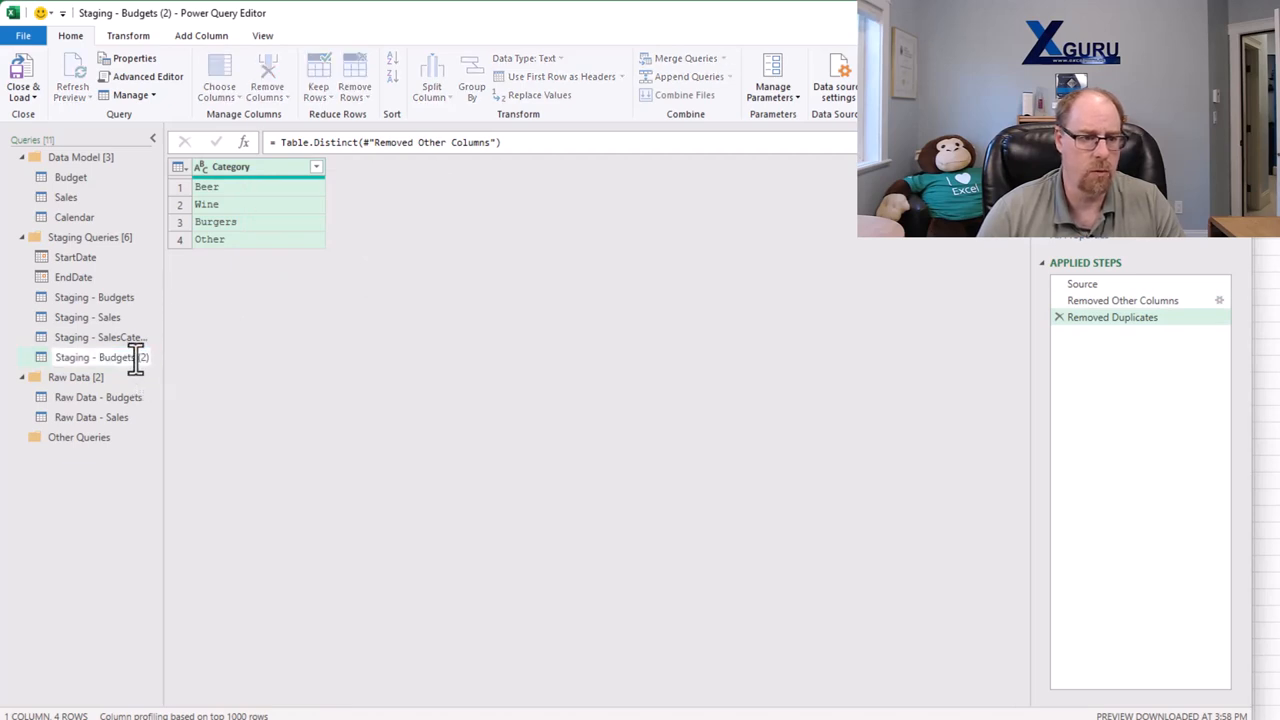
- Rename the new query Staging - BudgetCategories
click(95, 357)
text(Categorie)
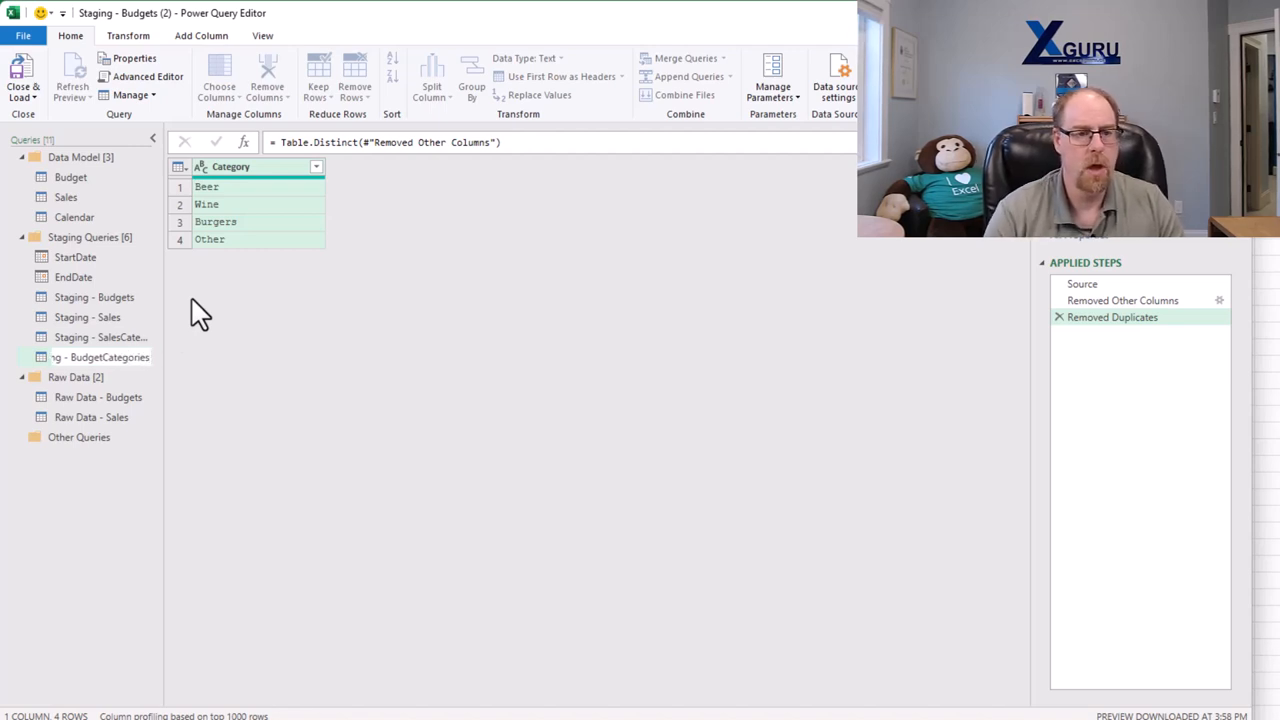
click(100, 357)
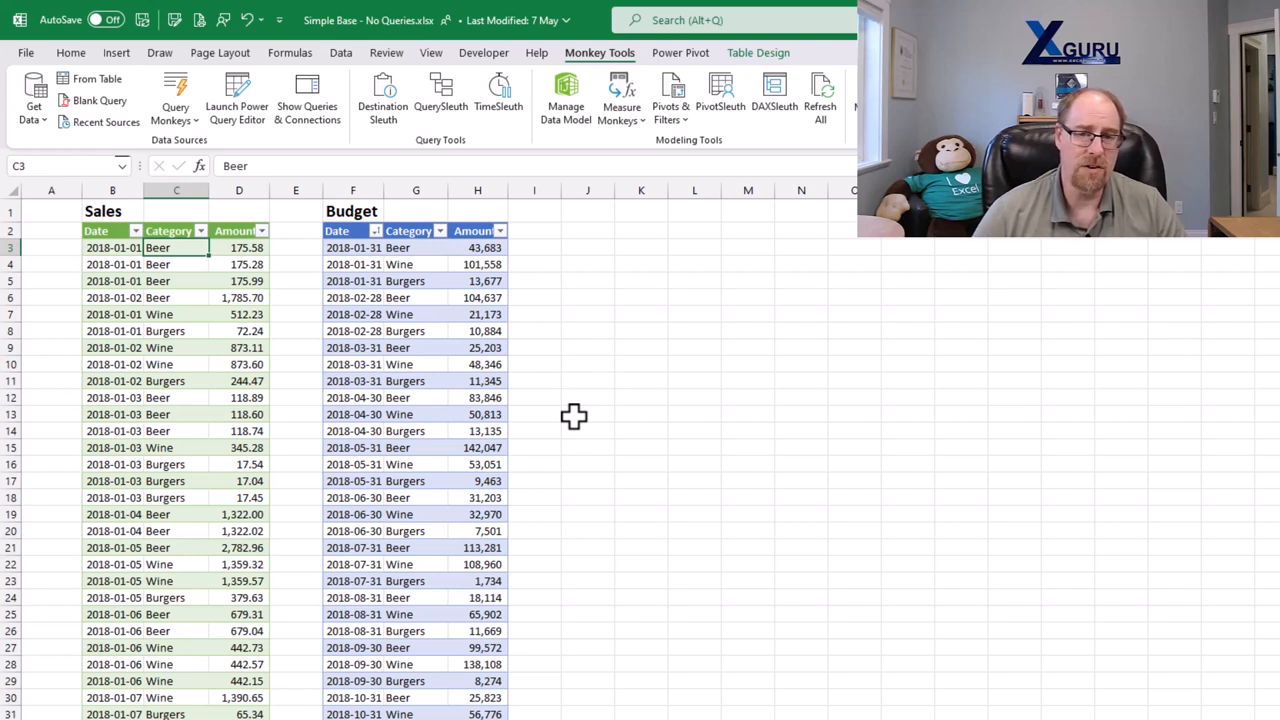
mouse_move(623, 460)
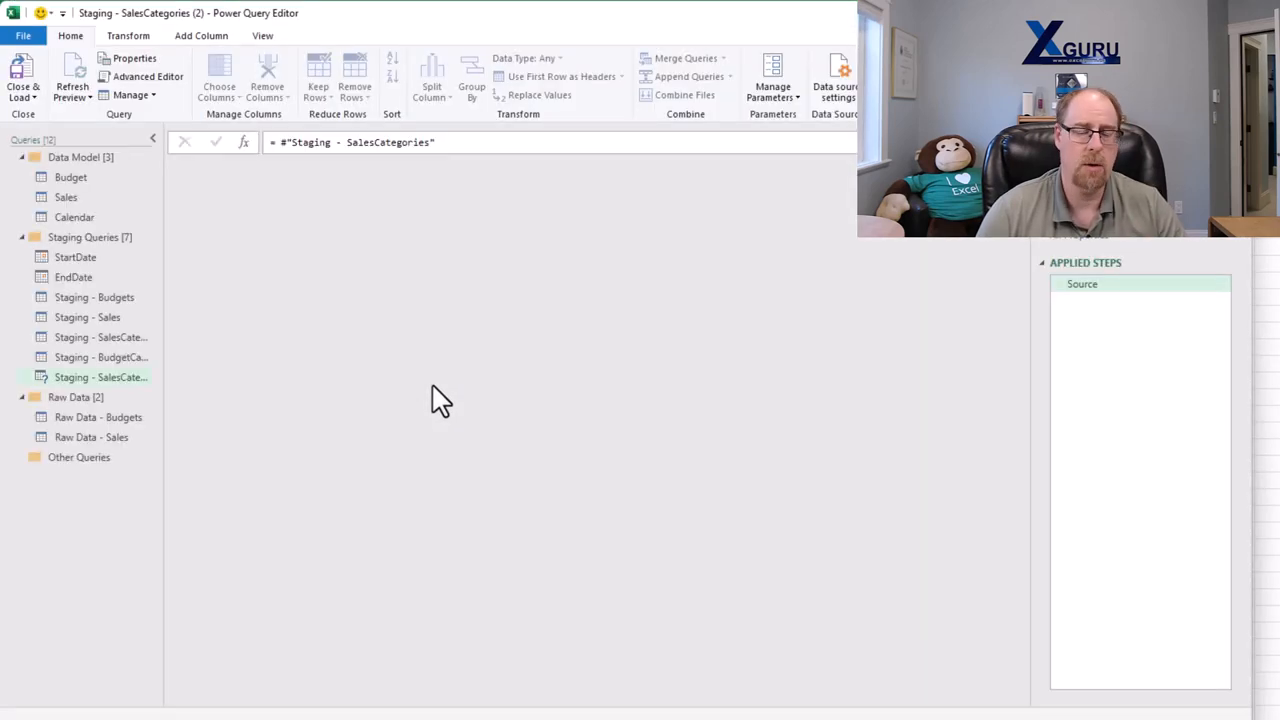
- Append Staging - BudgetCategories rows onto the sales categories query
click(100, 377)
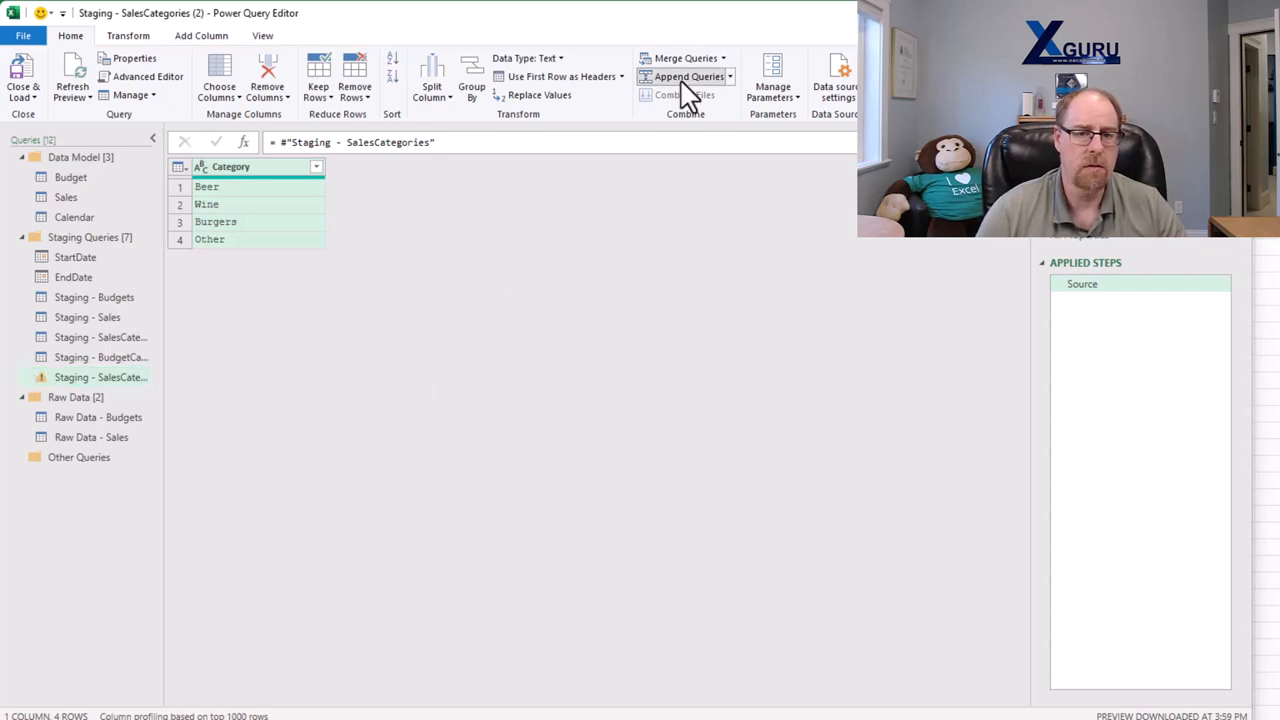
click(688, 76)
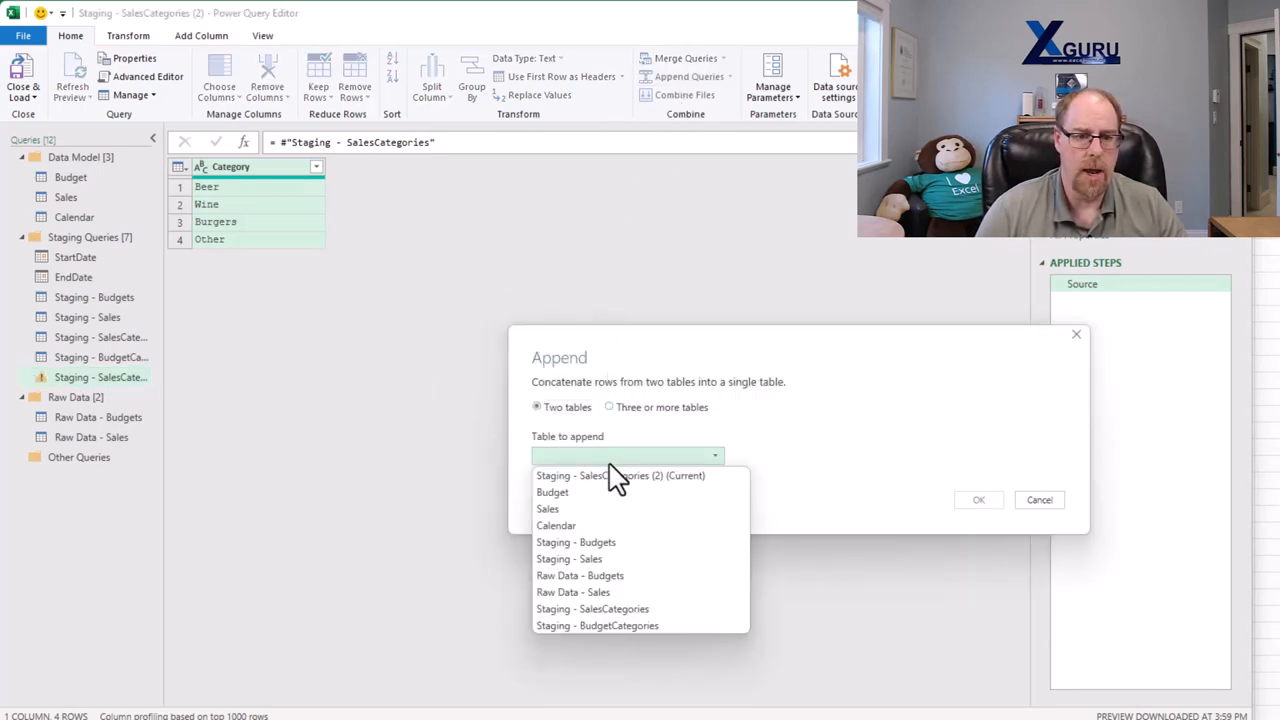
click(597, 625)
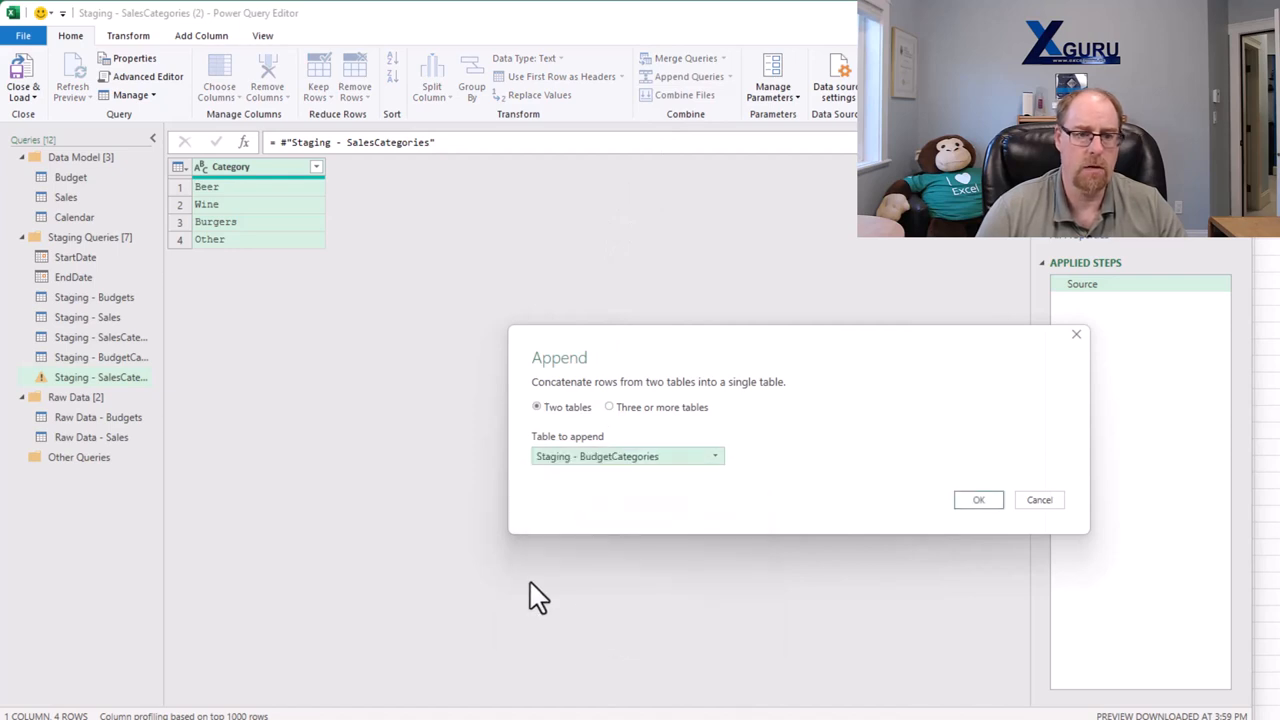
click(978, 499)
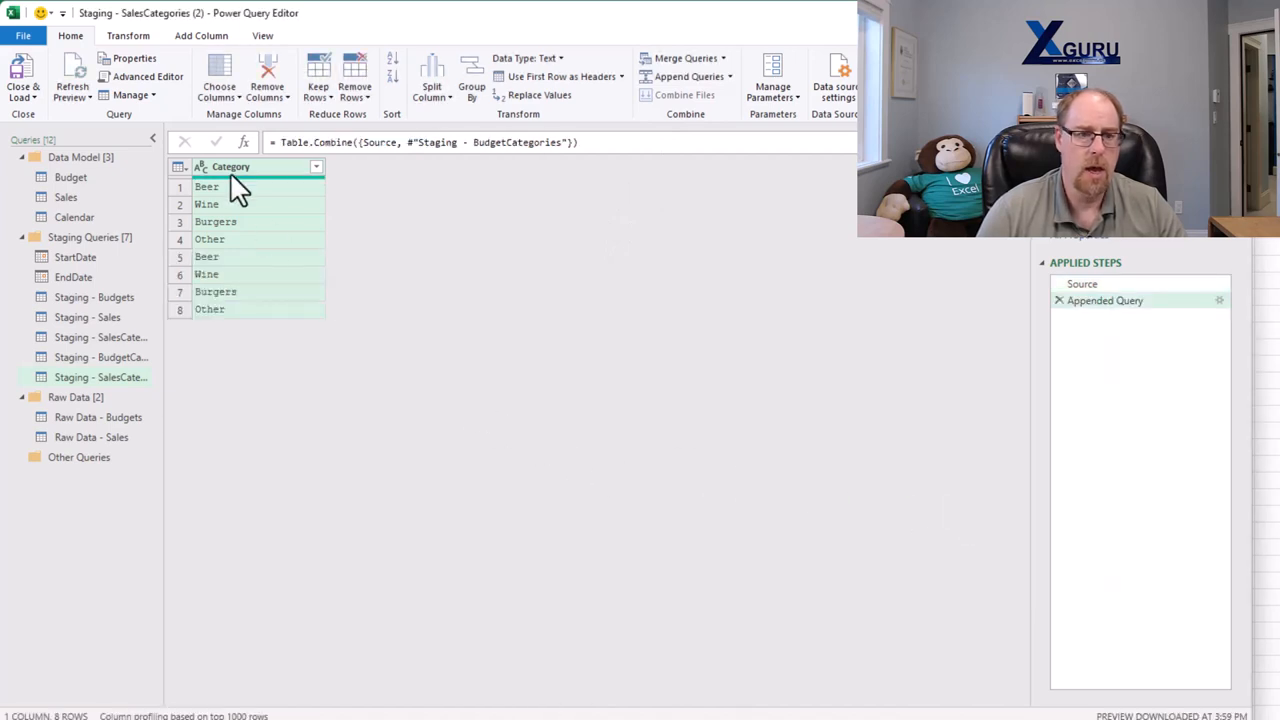
- Remove duplicate categories from the combined list and set Category to Text type
right_click(230, 167)
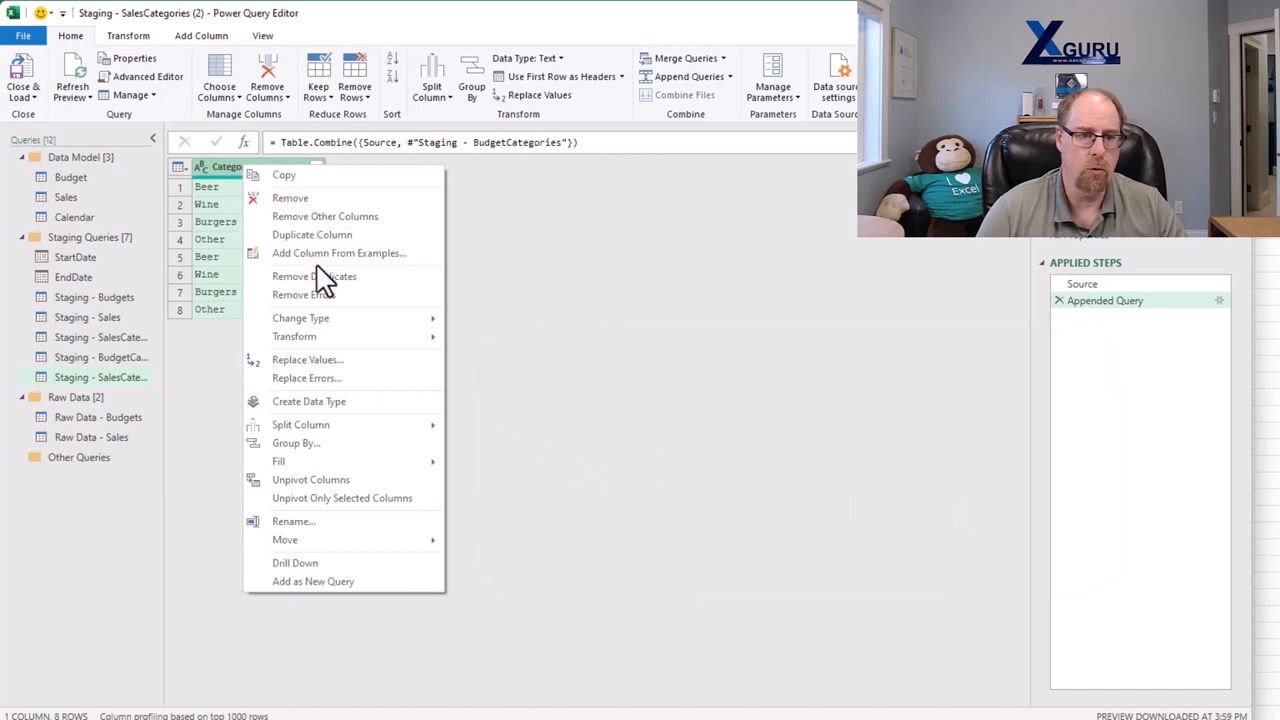
click(313, 276)
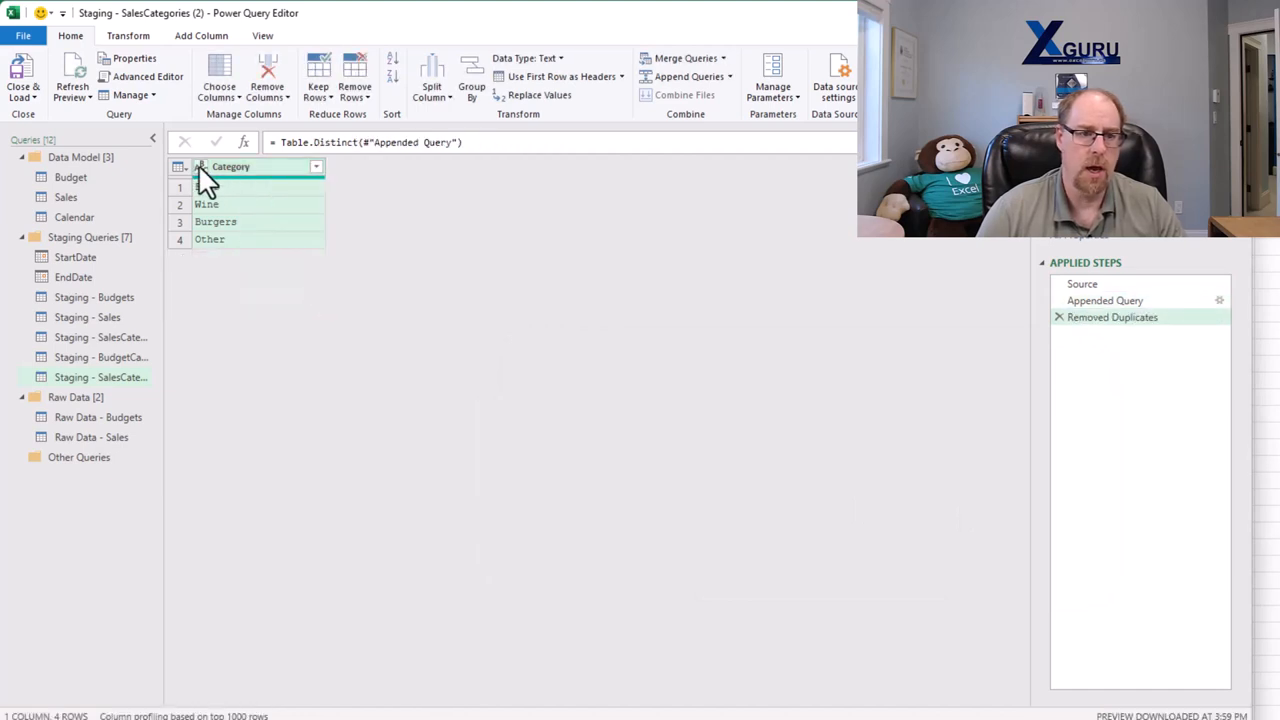
click(200, 166)
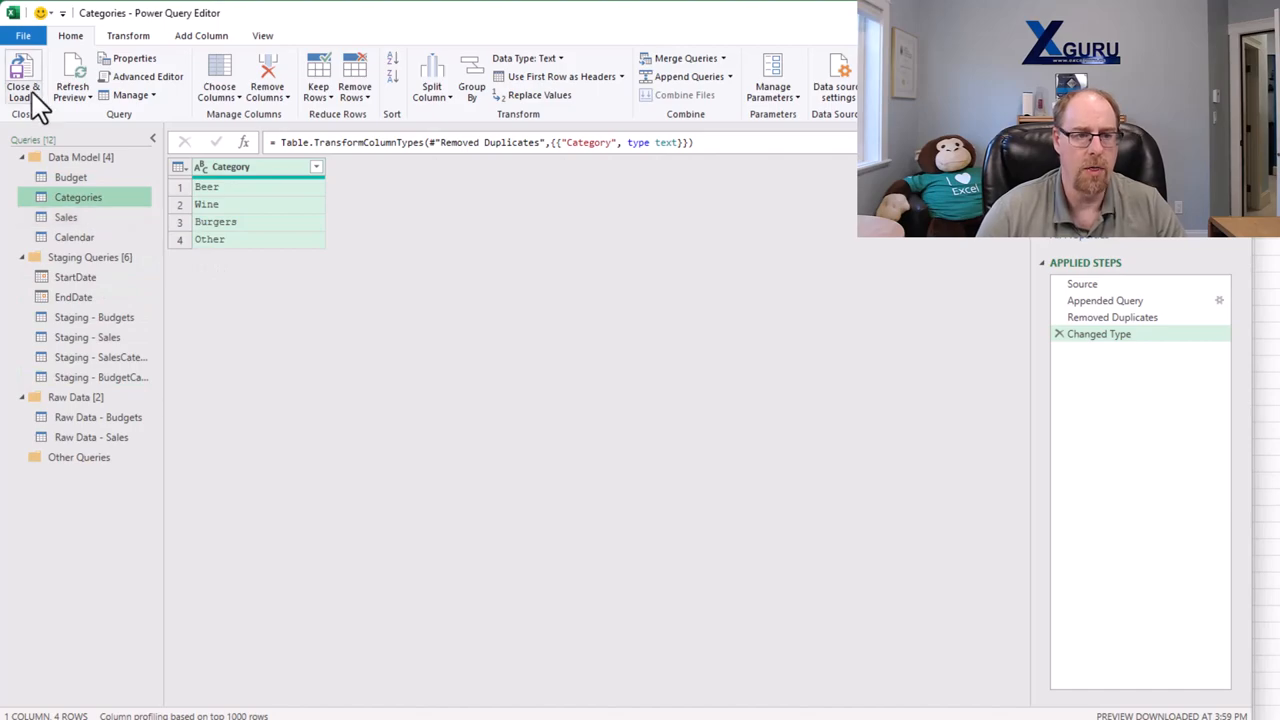
- Load Categories as a connection only, added to the Data Model
click(22, 85)
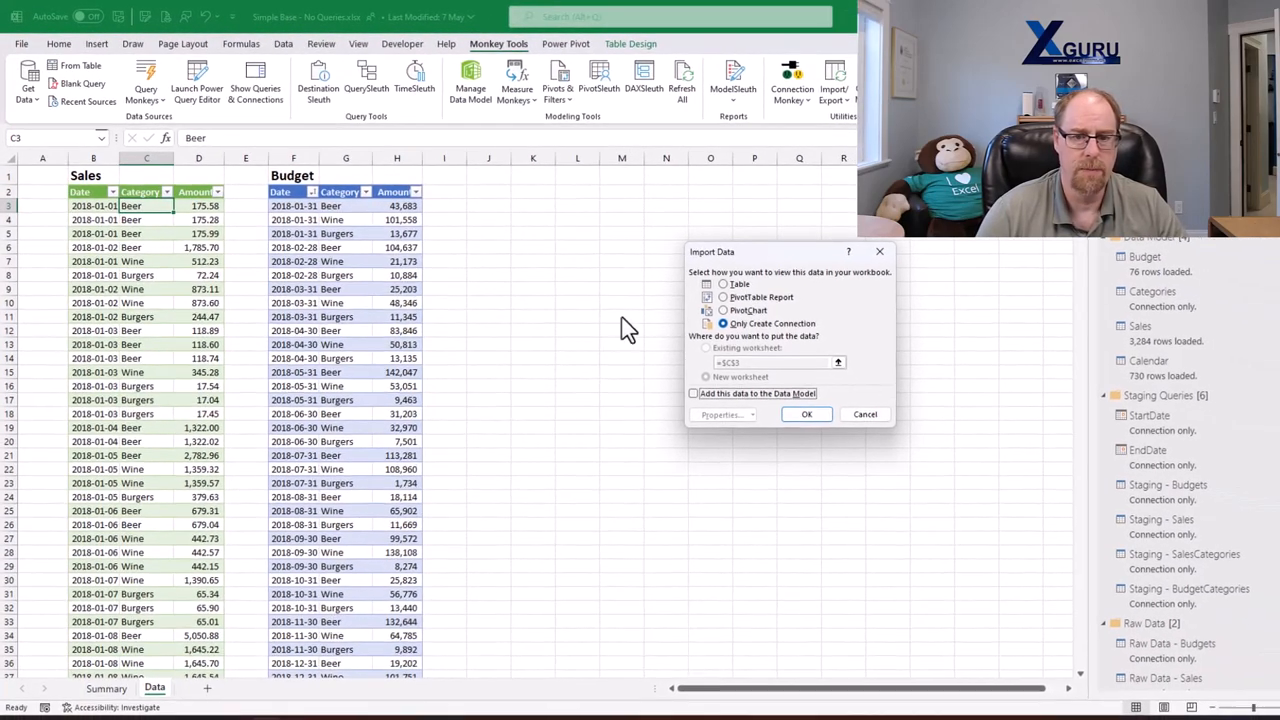
click(693, 393)
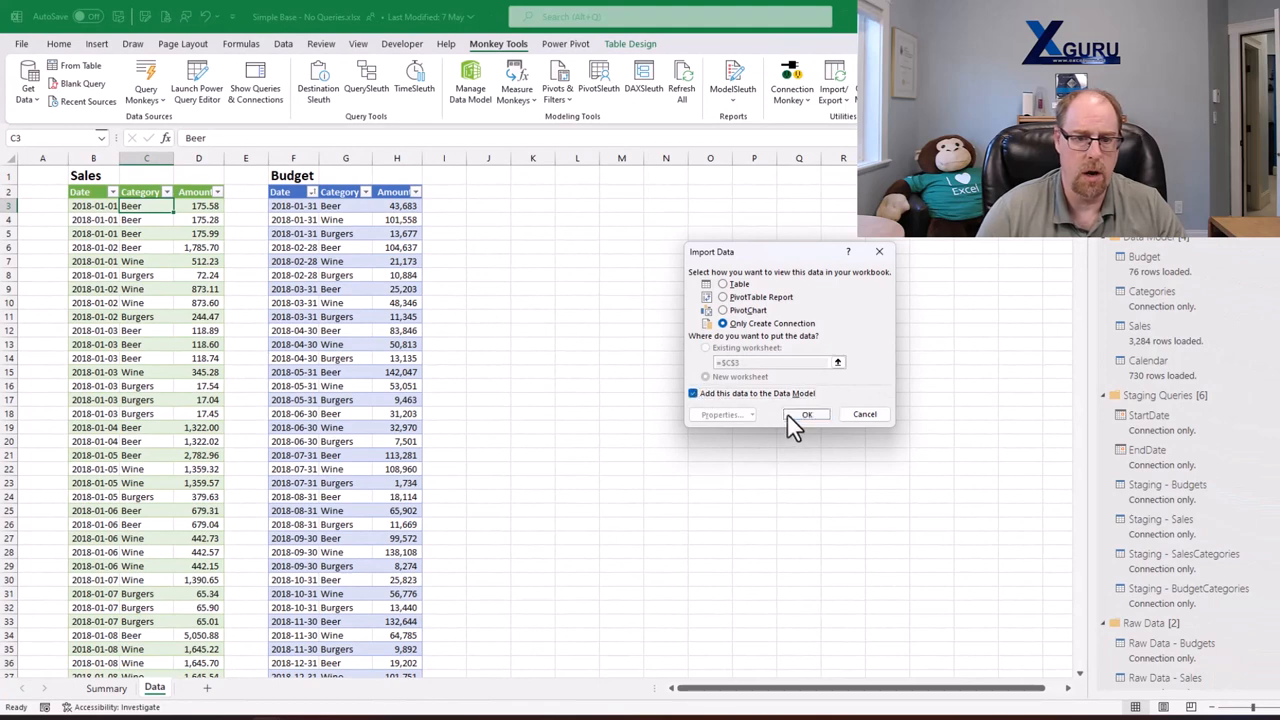
click(807, 414)
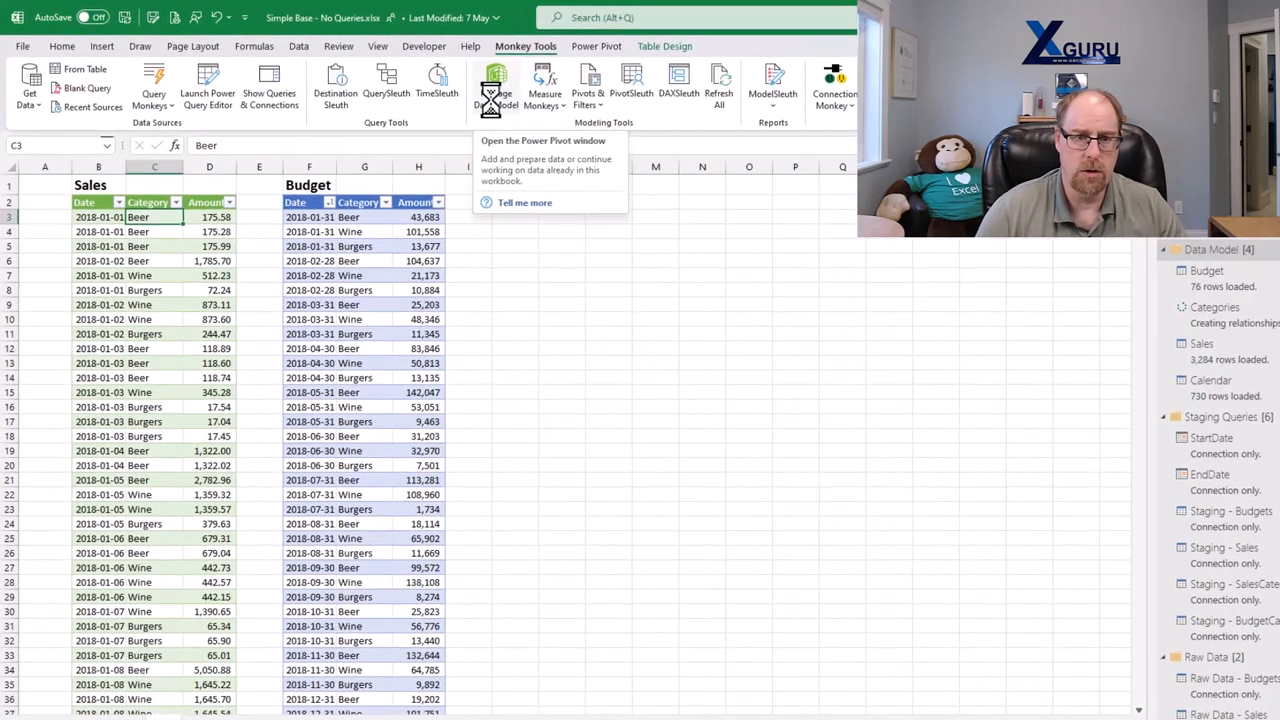
- In Power Pivot Diagram View, link Sales and Budget Category fields to Categories
click(497, 85)
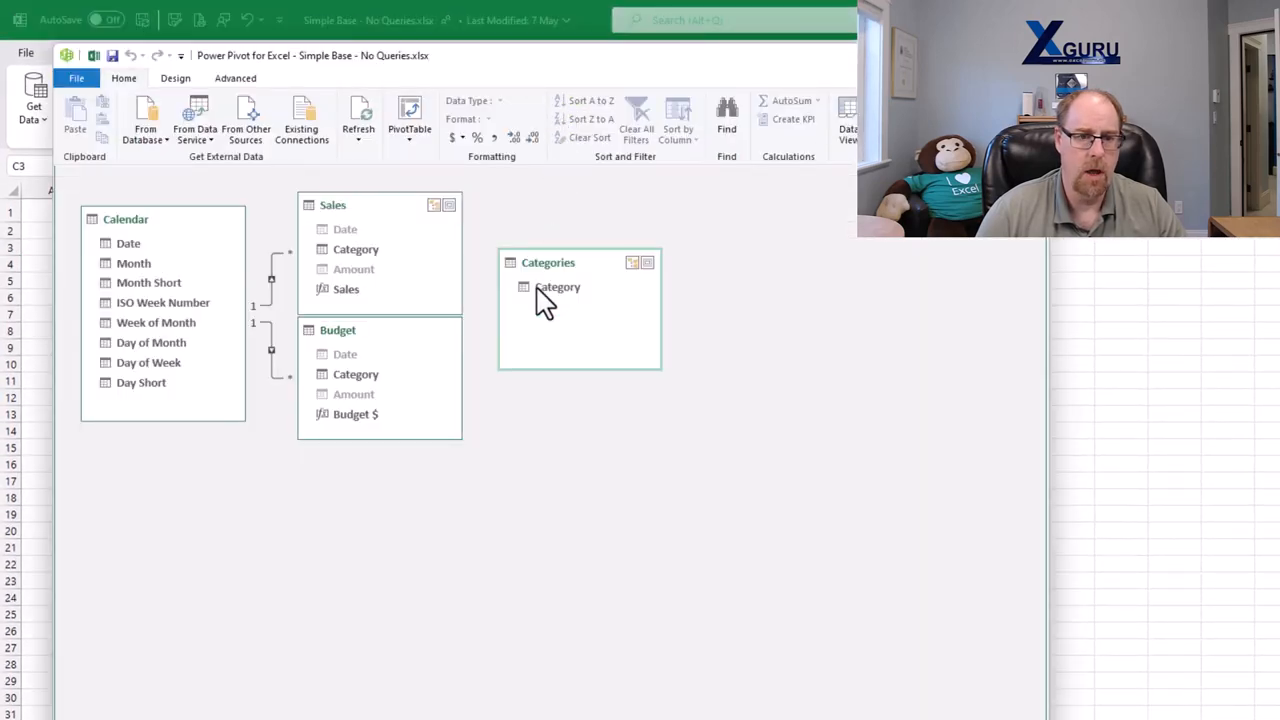
click(557, 287)
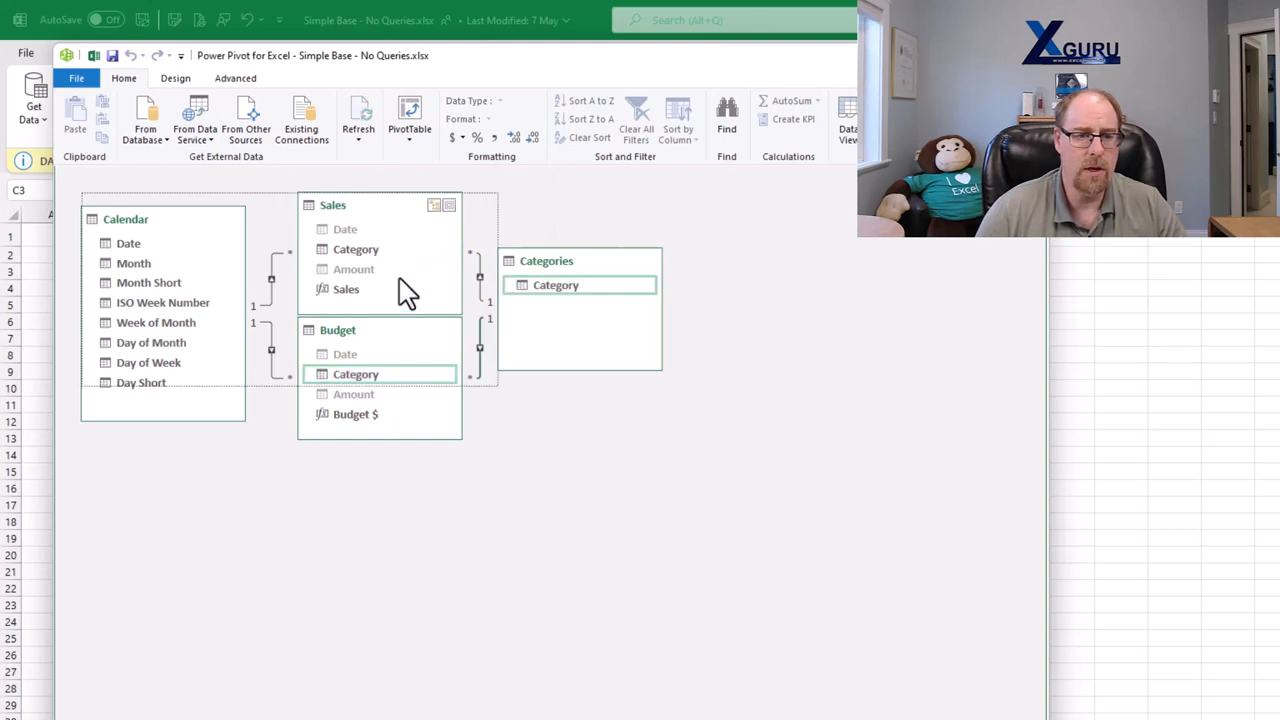
right_click(355, 374)
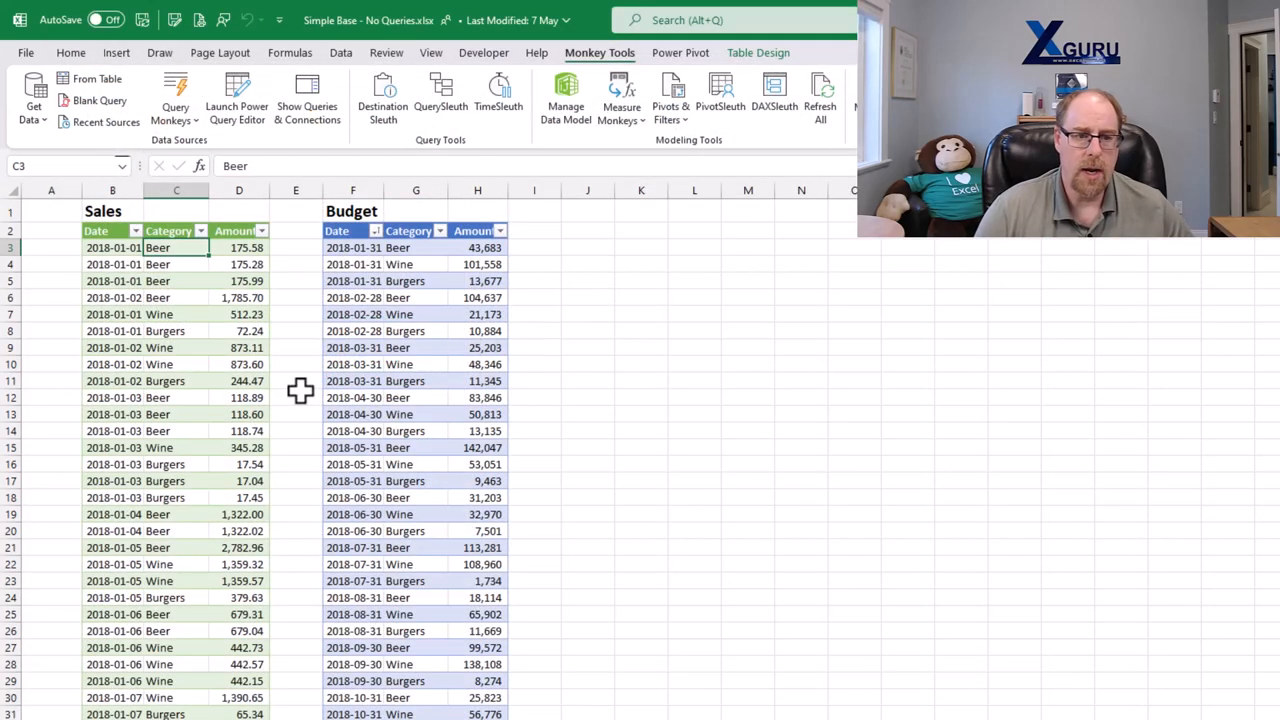
mouse_move(210, 331)
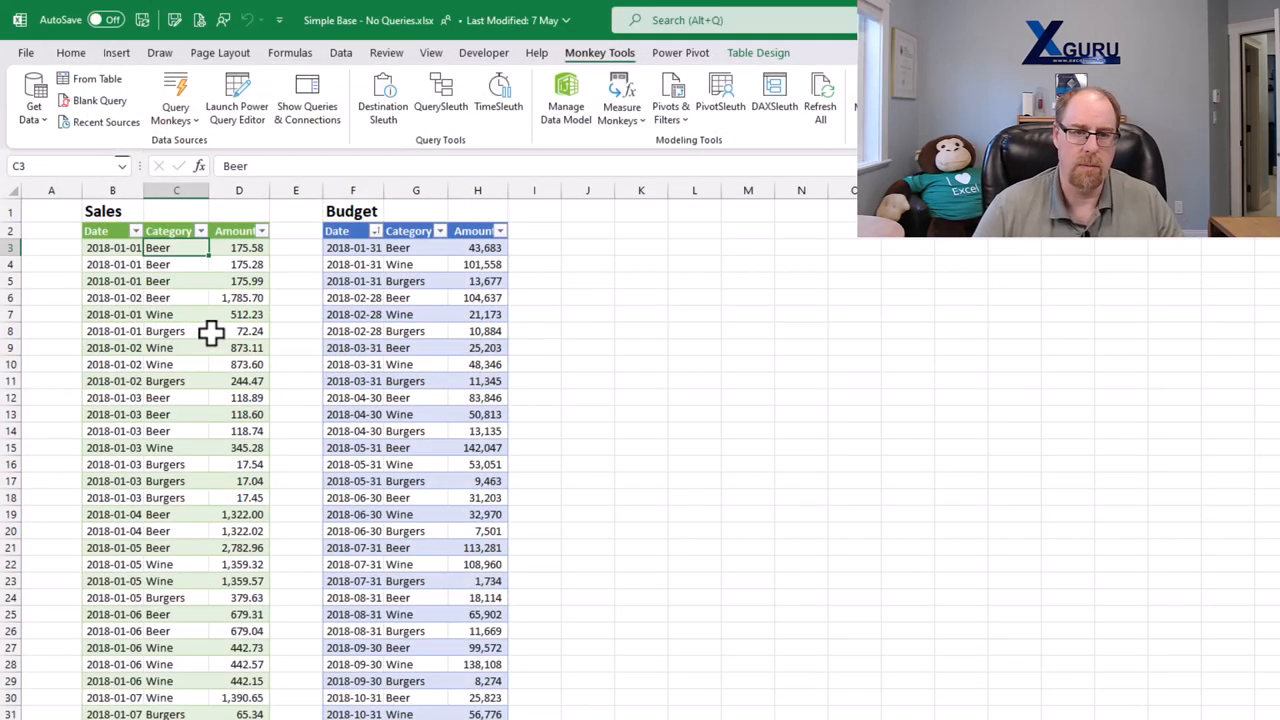
mouse_move(190, 314)
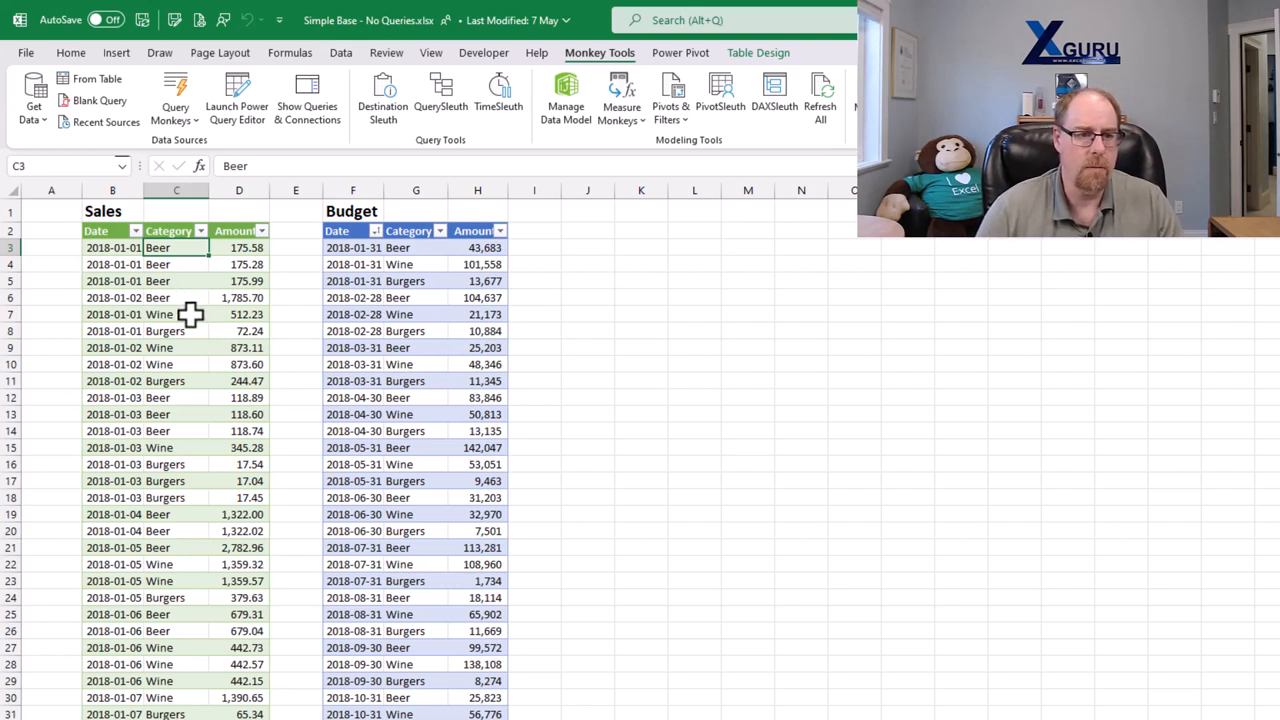
- Enter Liquor as a Sales category in C4 and Spirits as a Budget category in G5
text(Liquor)
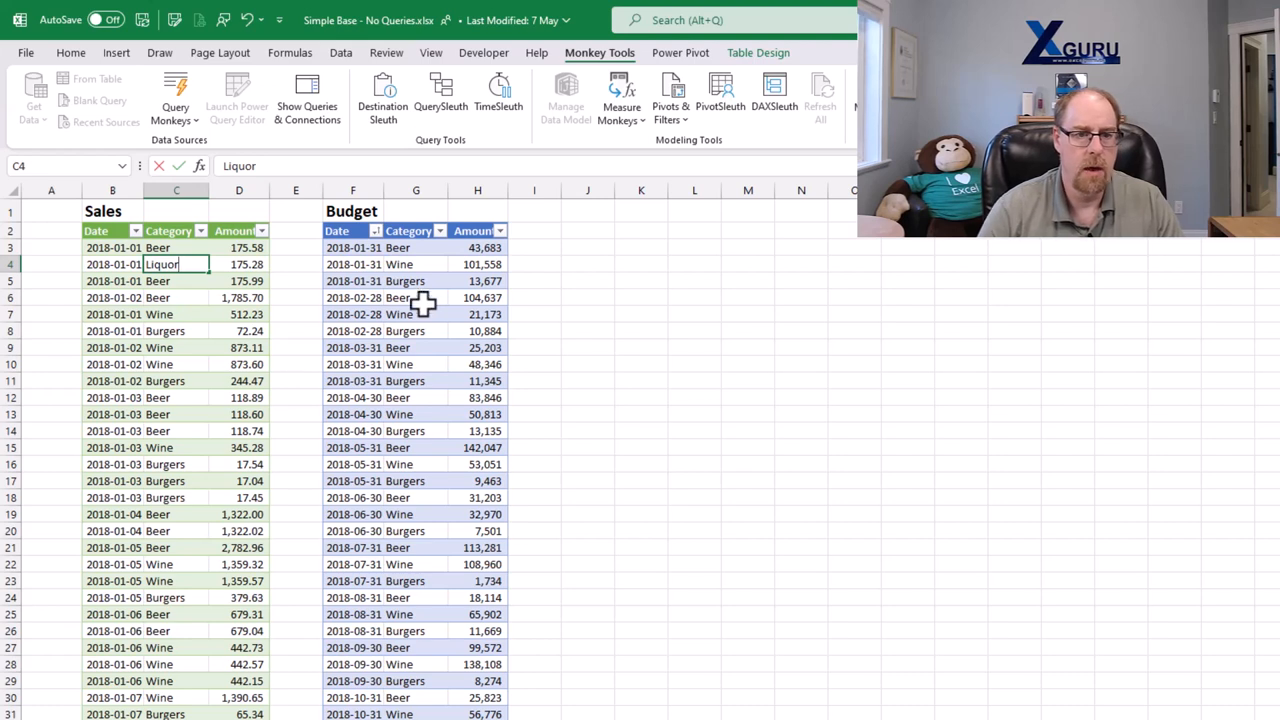
text(Sp)
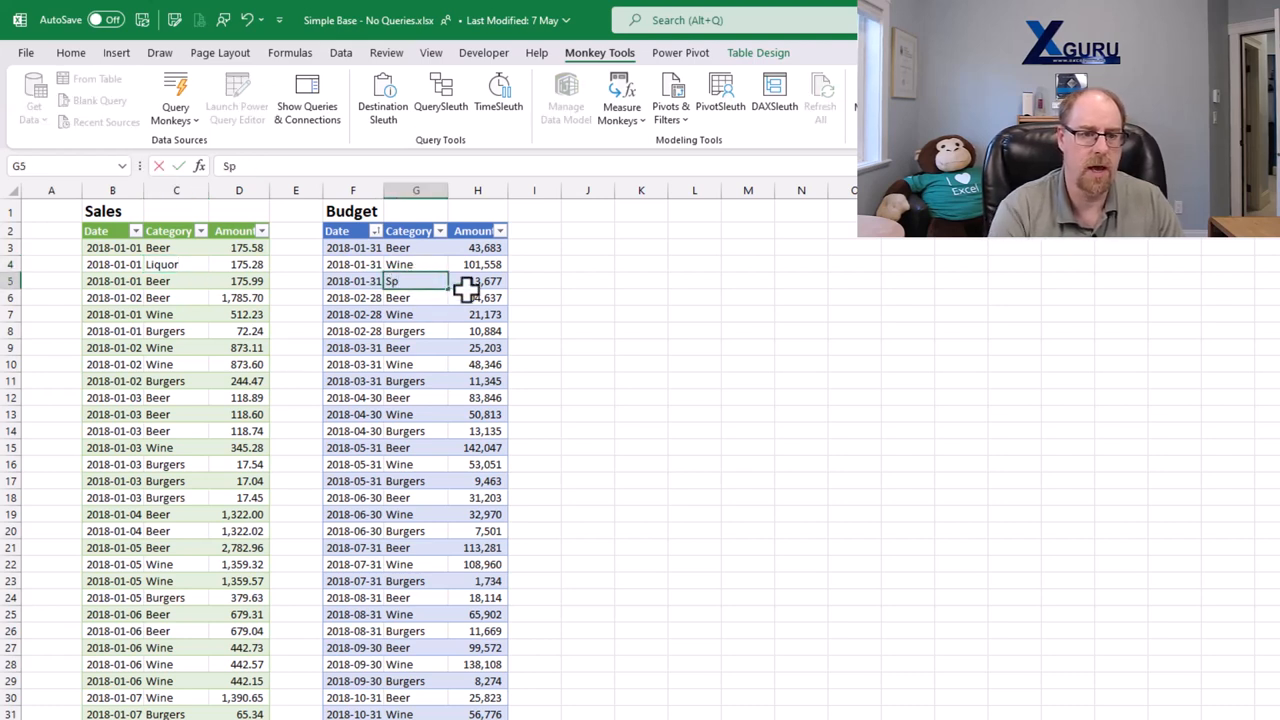
text(Spirits)
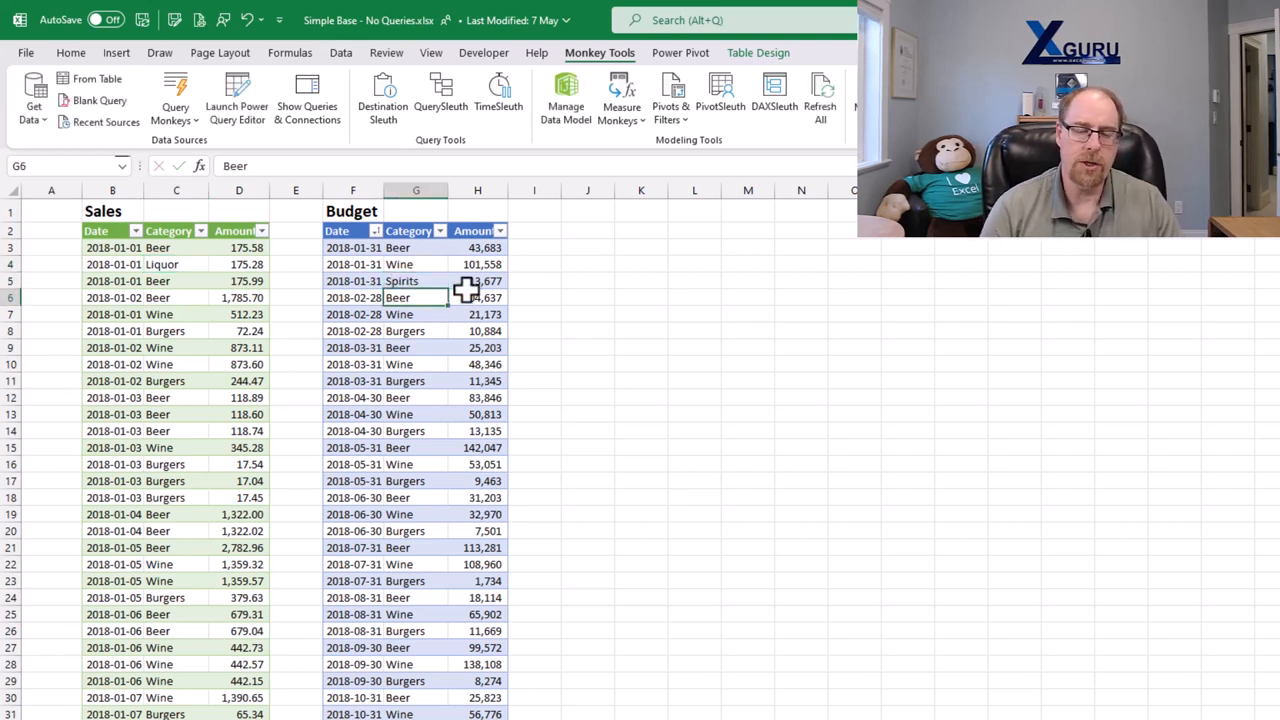